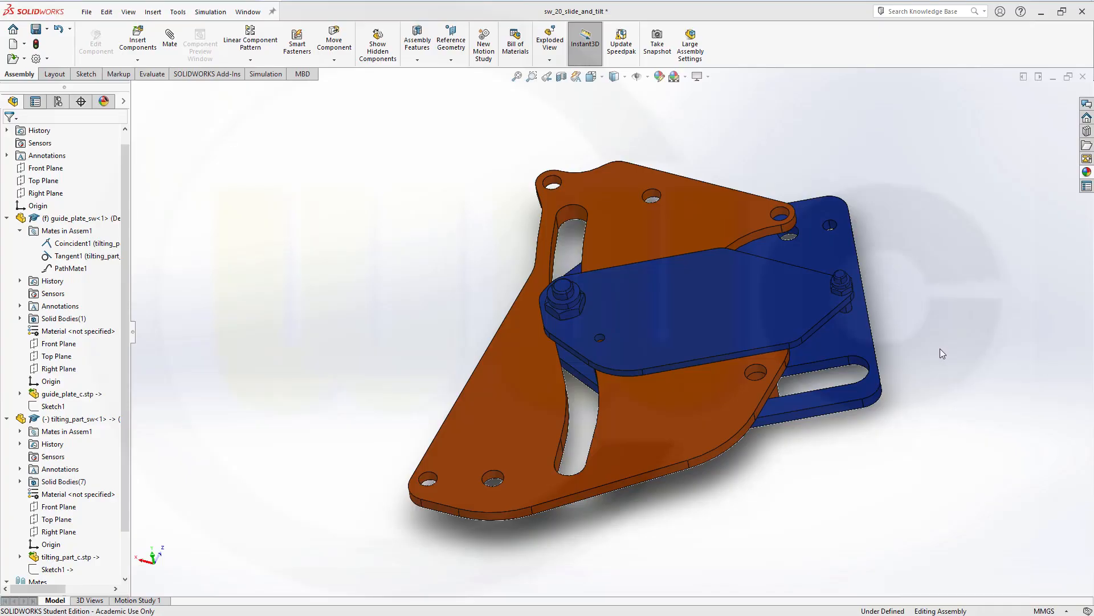
pyautogui.moveTo(955, 374)
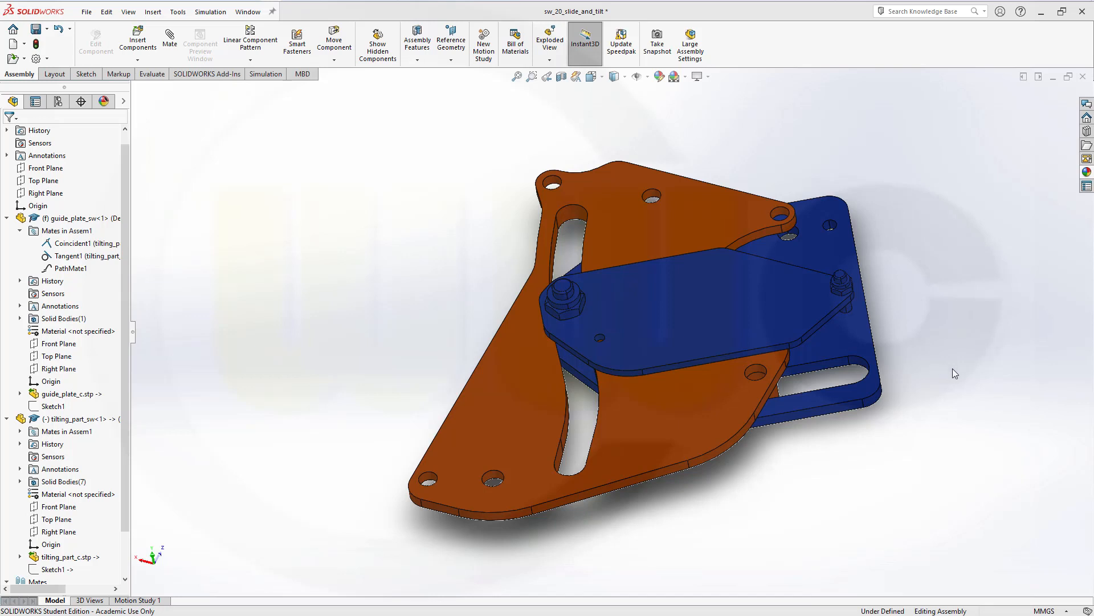
pyautogui.moveTo(942, 360)
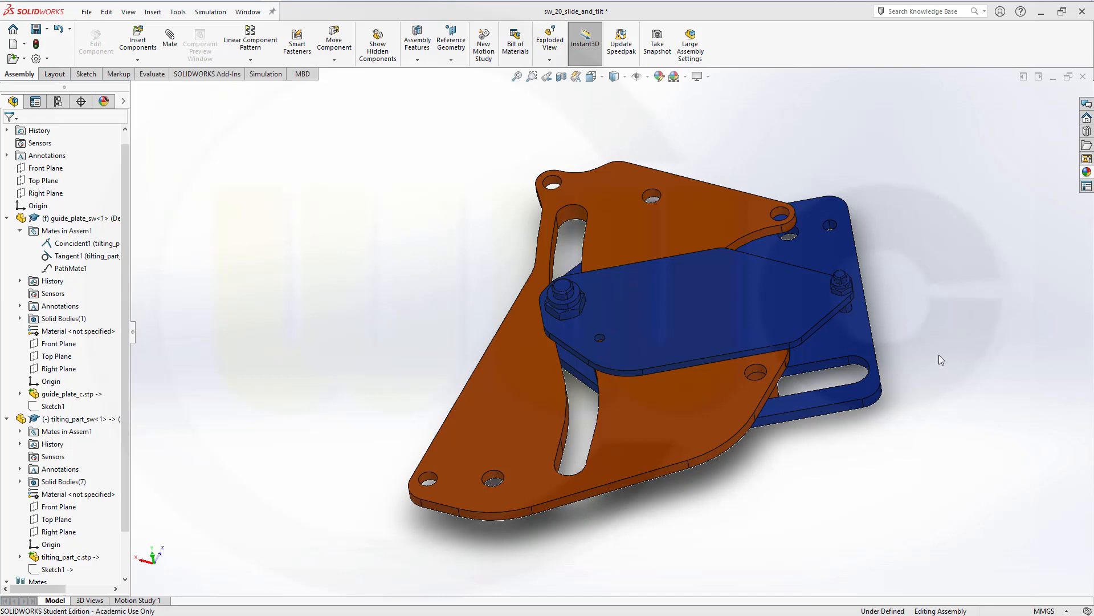
pyautogui.moveTo(942, 369)
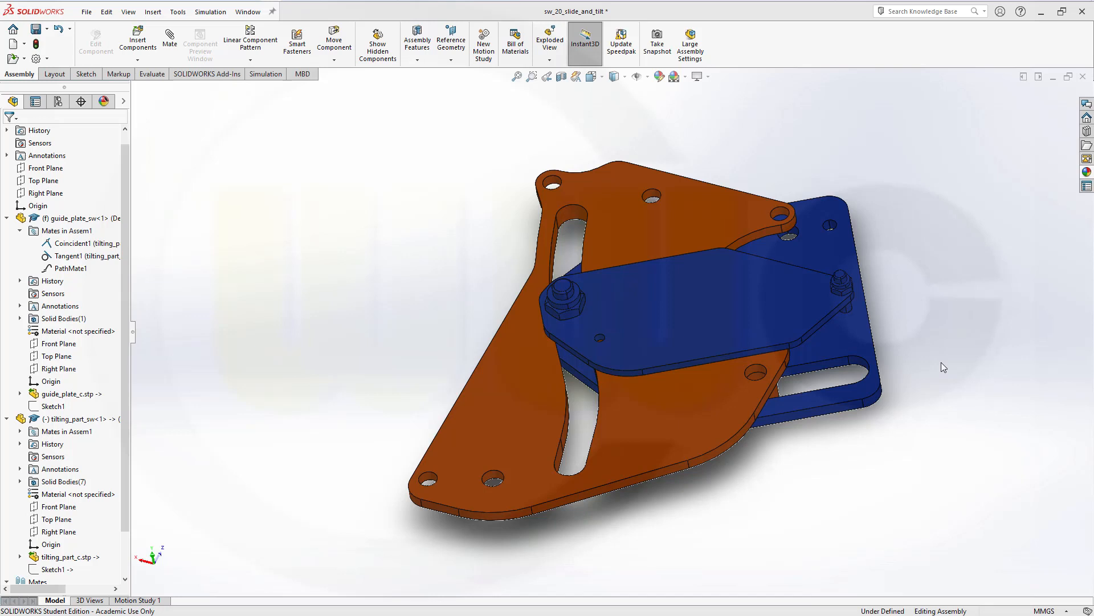
pyautogui.moveTo(947, 359)
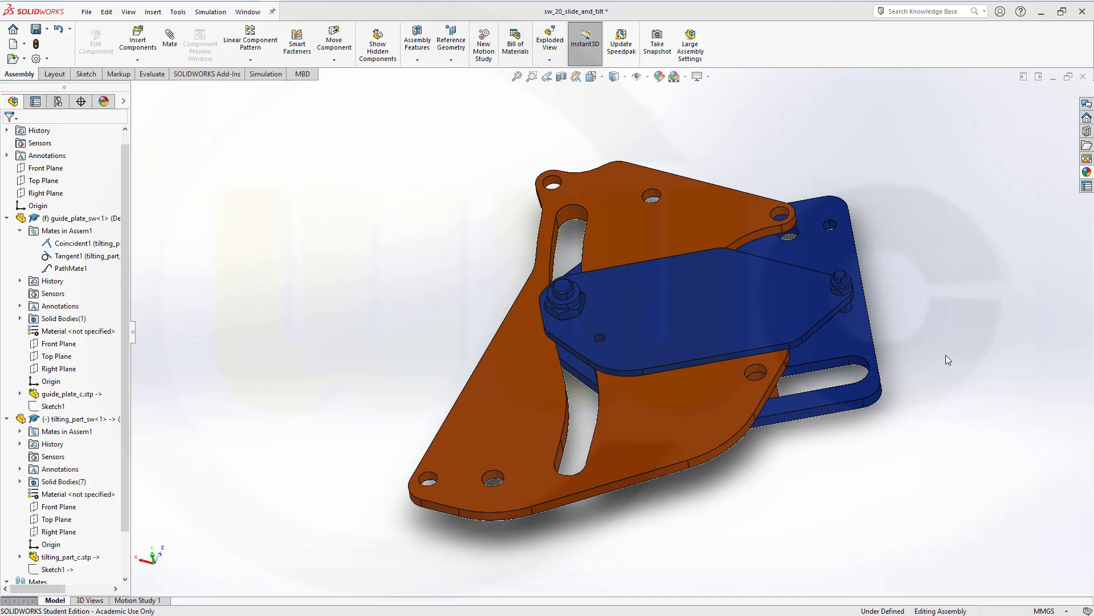
# Close the slide-and-tilt assembly so no document remains open
pyautogui.click(633, 334)
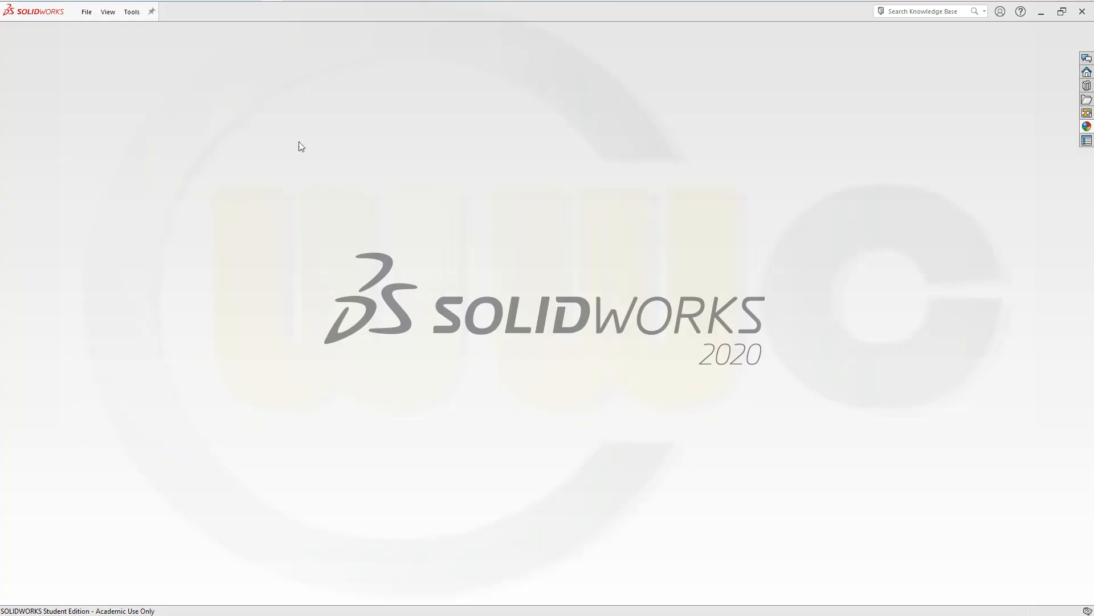
pyautogui.moveTo(114, 50)
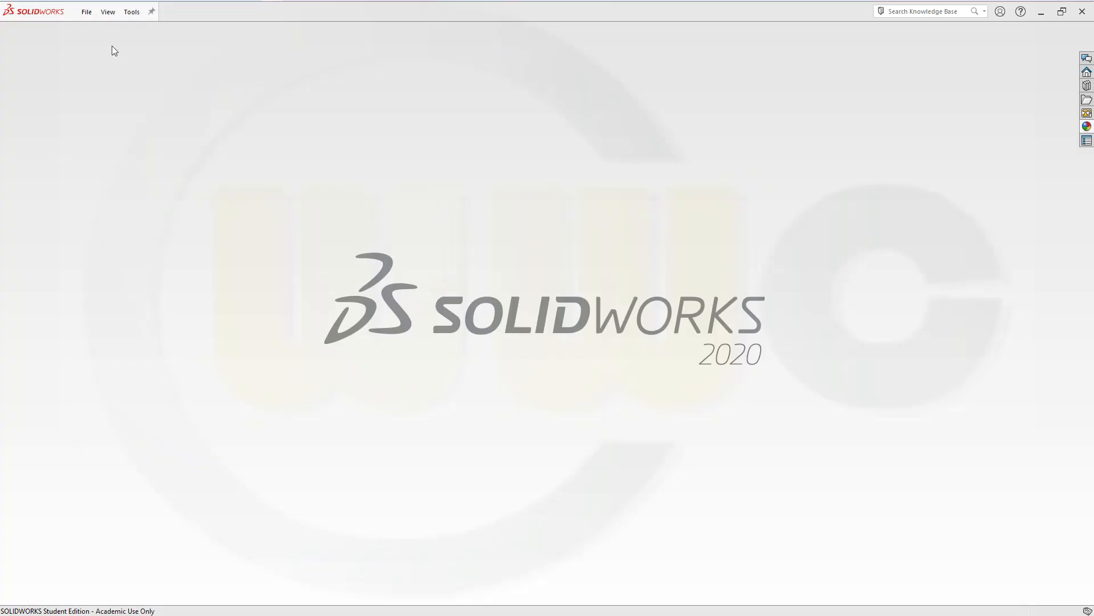
# Import the guide_plate_c STEP file as a part, answering the Import Diagnostics prompt
pyautogui.click(86, 12)
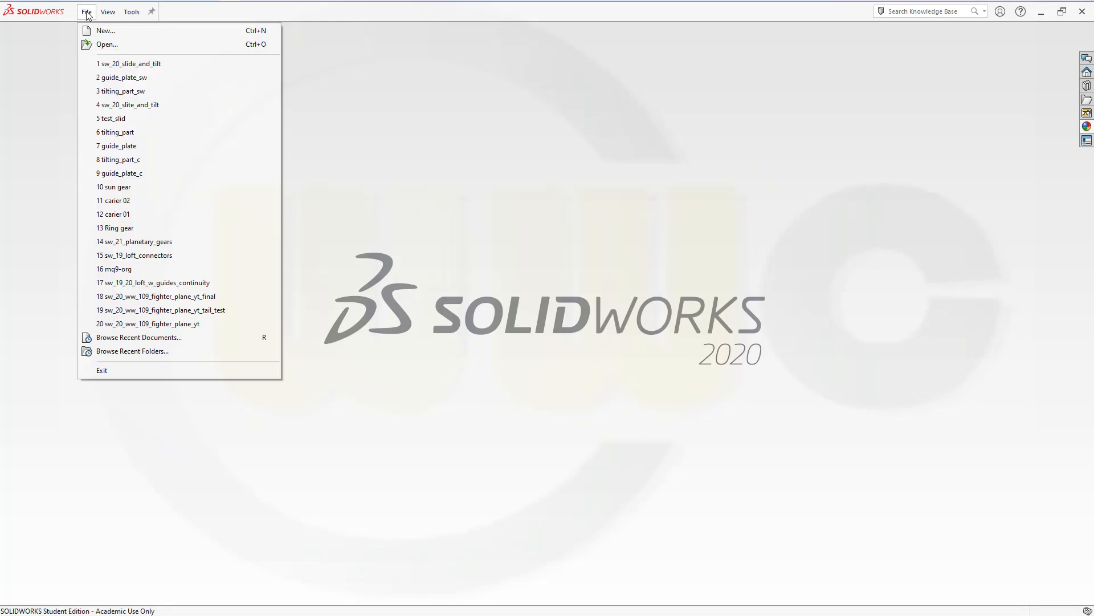
pyautogui.moveTo(108, 44)
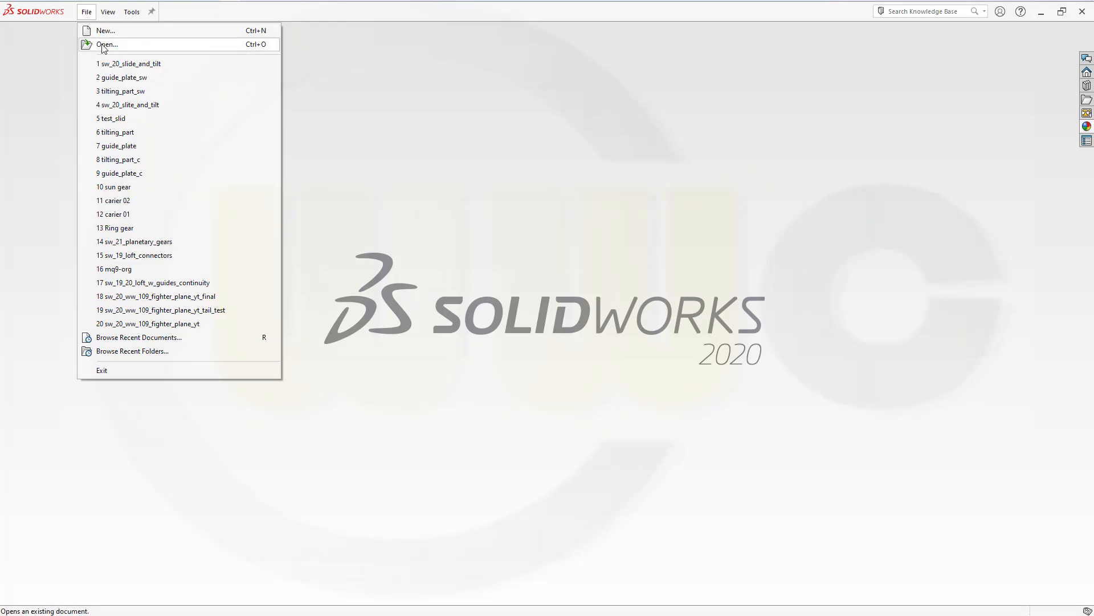
pyautogui.click(107, 44)
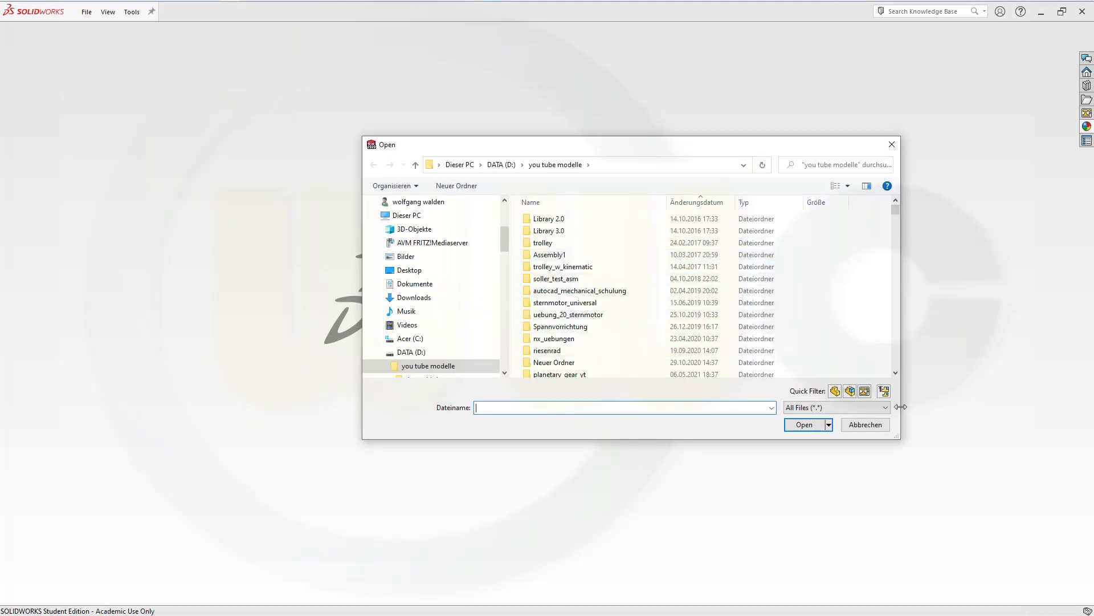
pyautogui.click(884, 407)
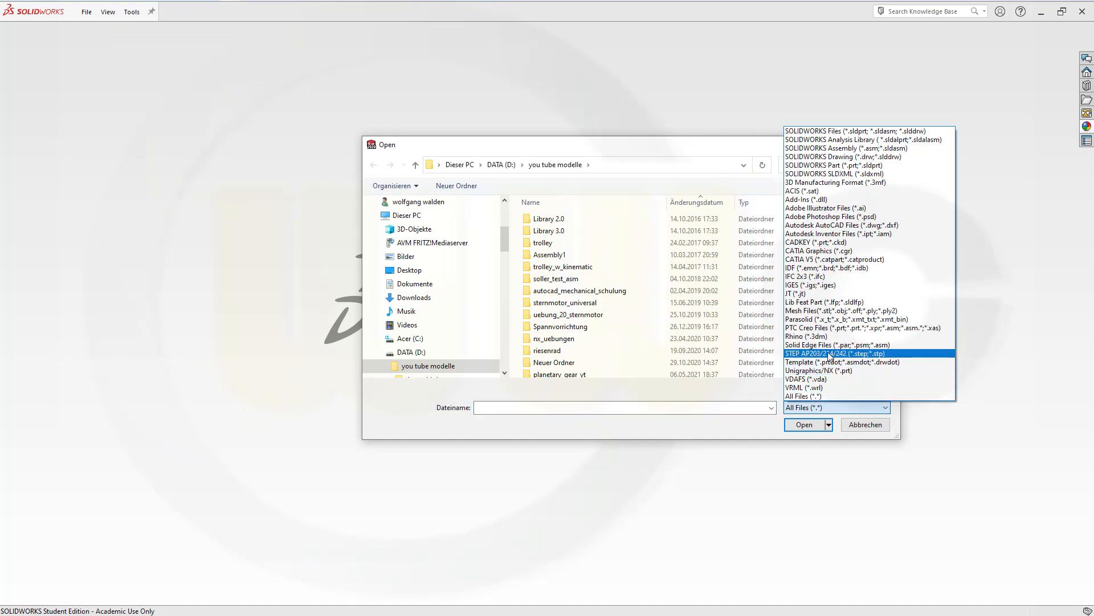
pyautogui.click(834, 352)
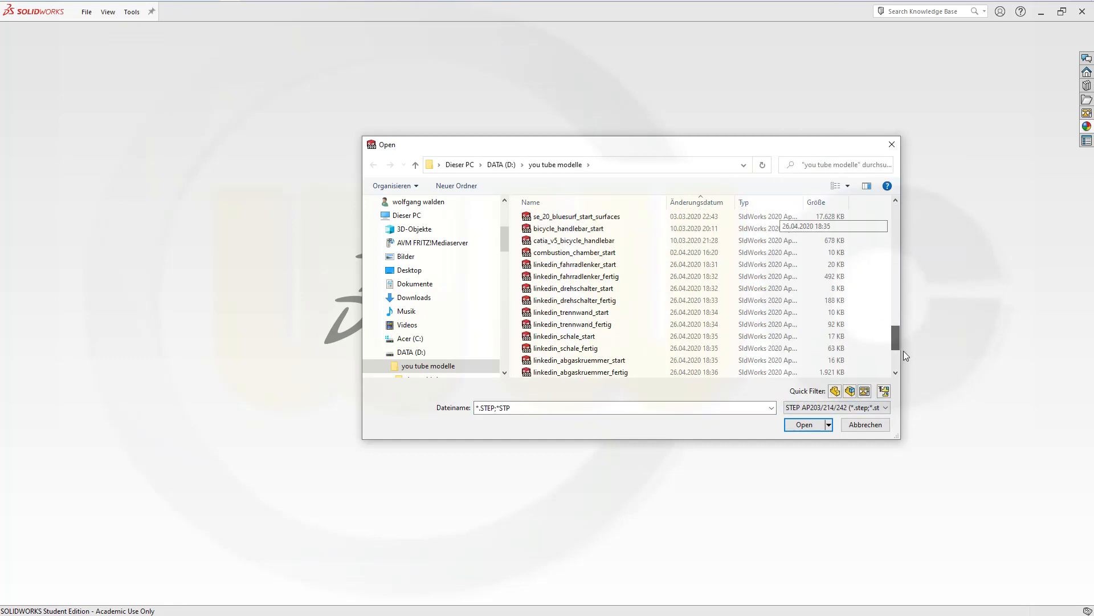
pyautogui.scroll(-3)
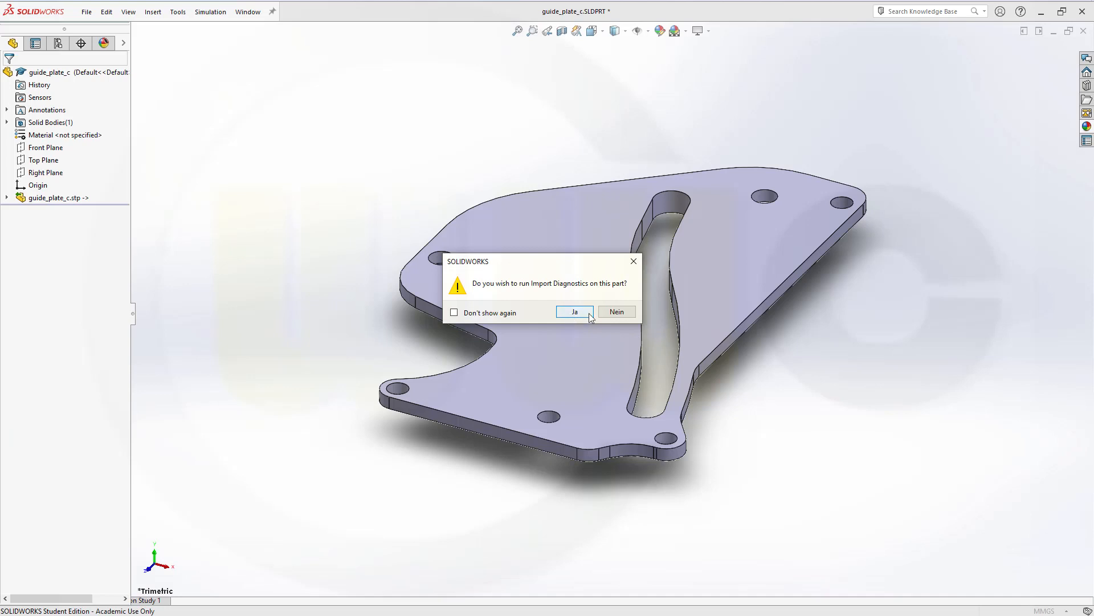
pyautogui.click(616, 311)
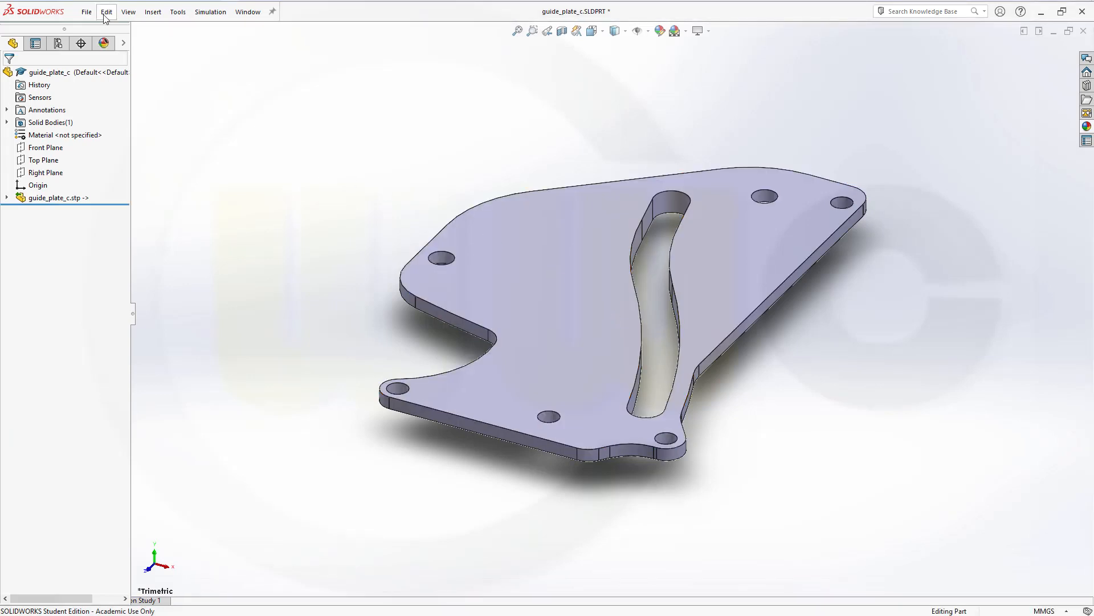
# Save the imported guide plate as the part guide_plate_yt
pyautogui.click(85, 11)
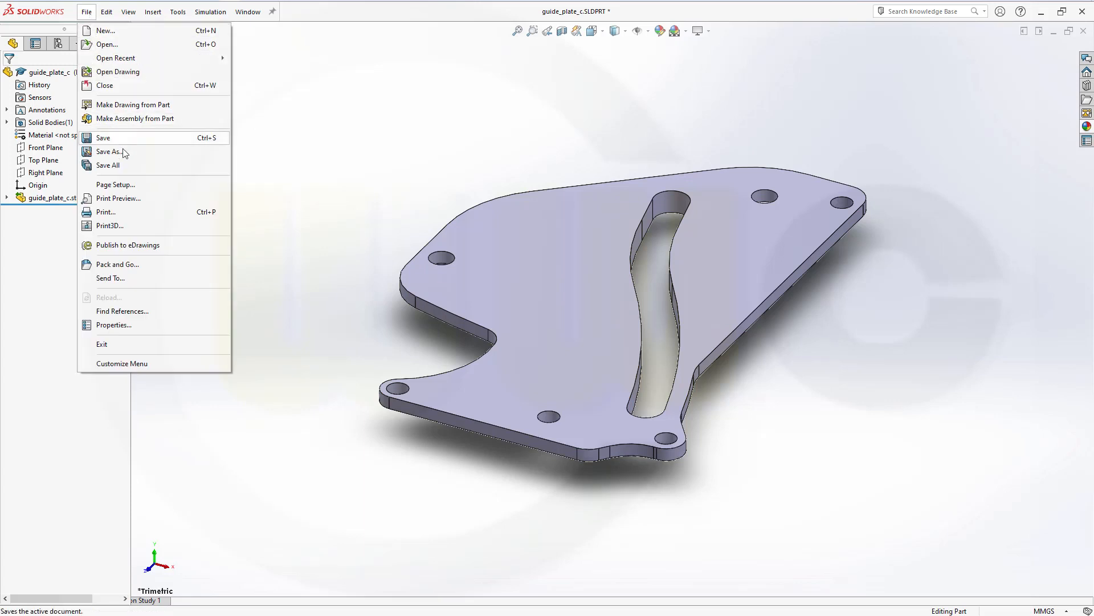
pyautogui.click(109, 151)
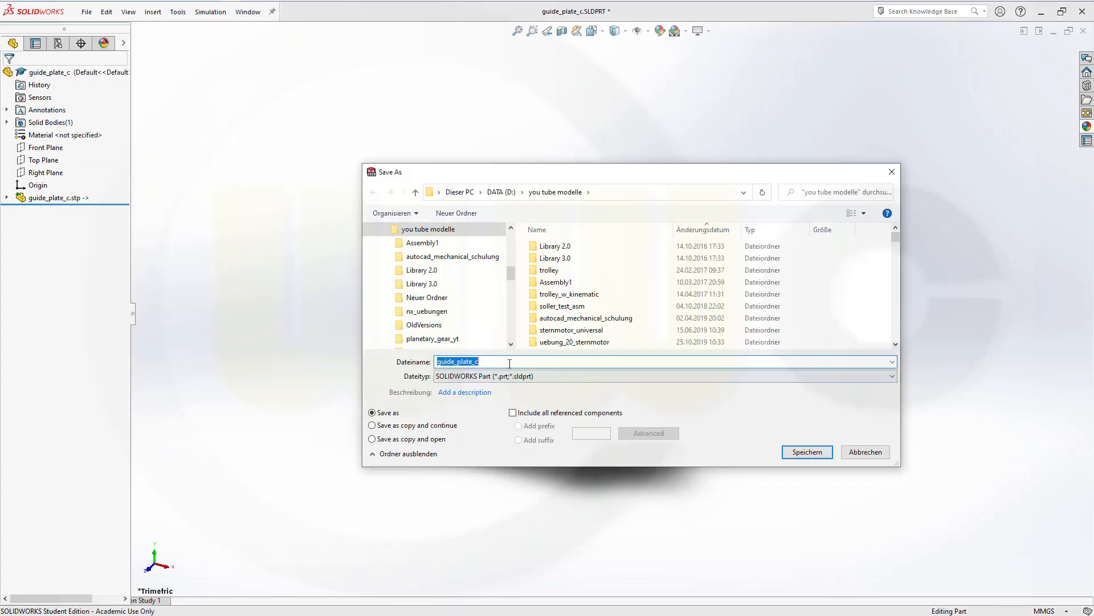
pyautogui.write('guide_plate_')
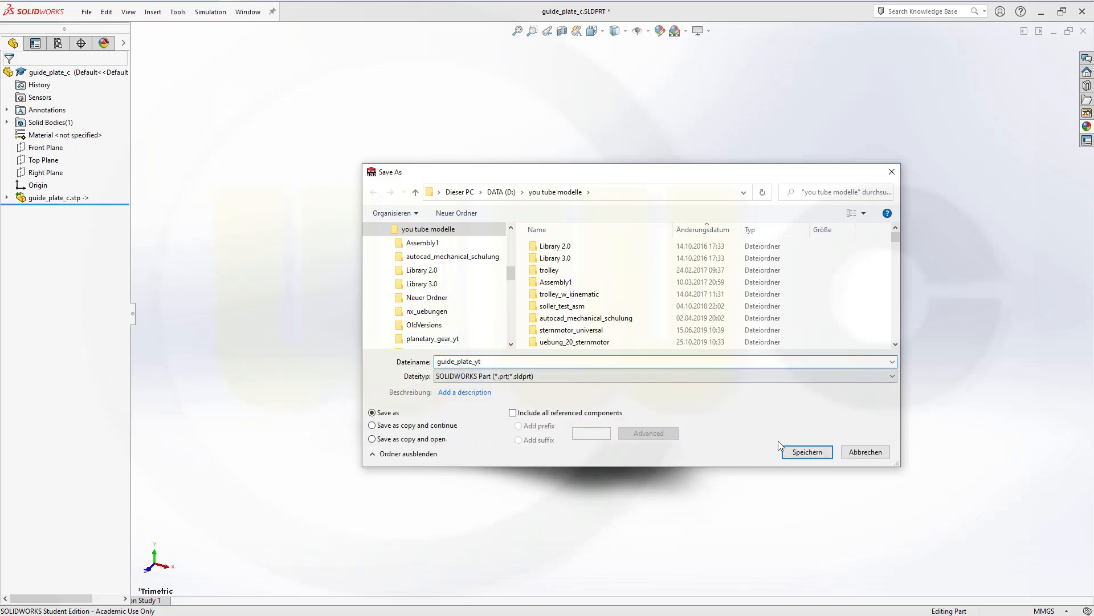
pyautogui.click(806, 452)
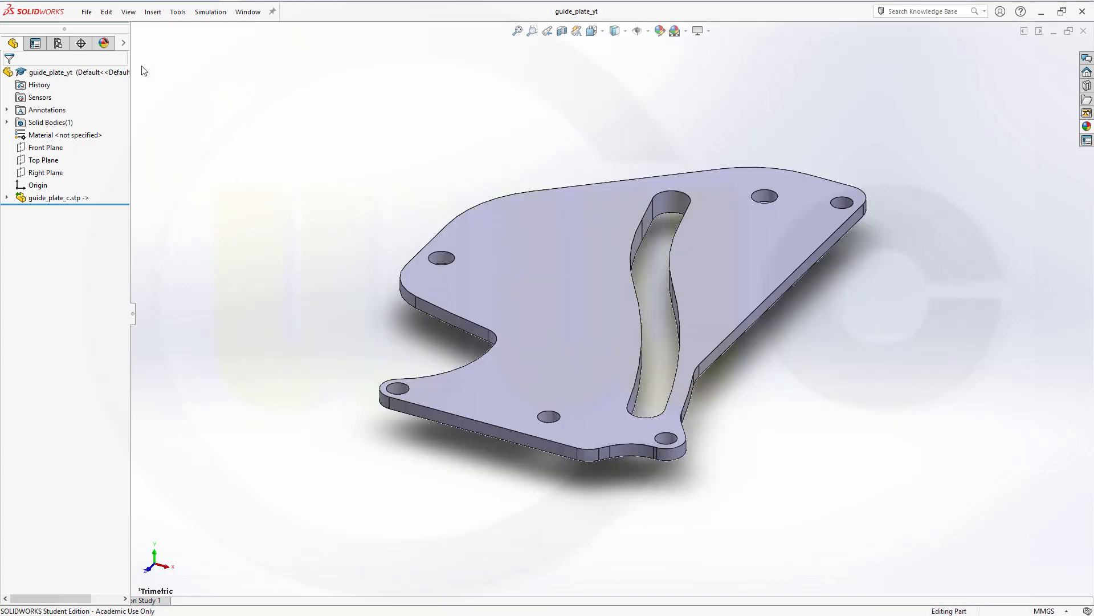
# Import the tilting_part_c STEP file as a part, answering the Import Diagnostics prompt
pyautogui.click(86, 11)
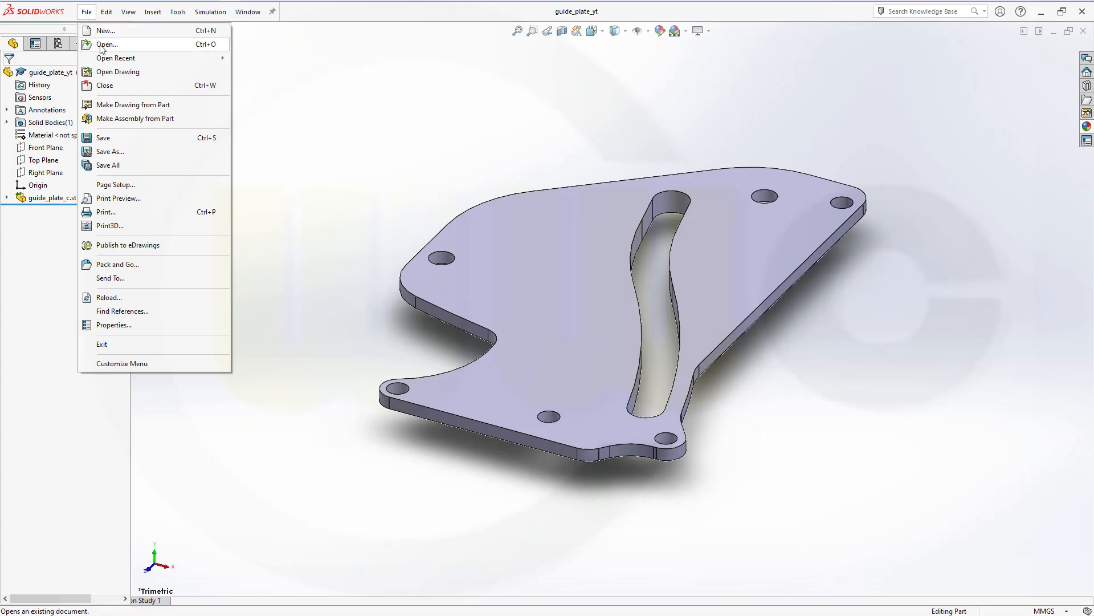
pyautogui.click(107, 45)
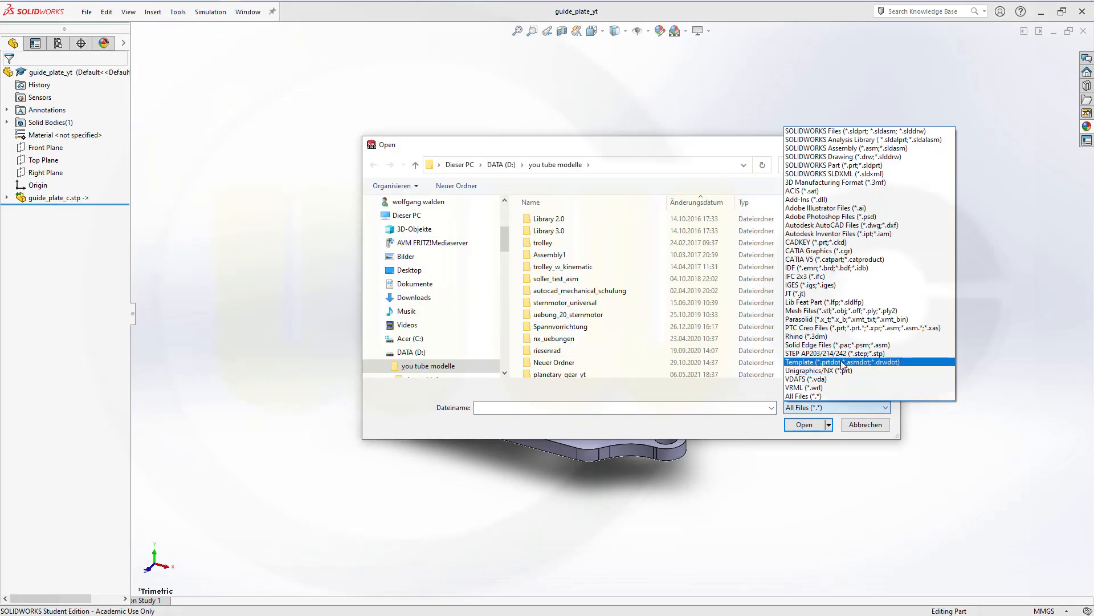
pyautogui.click(833, 352)
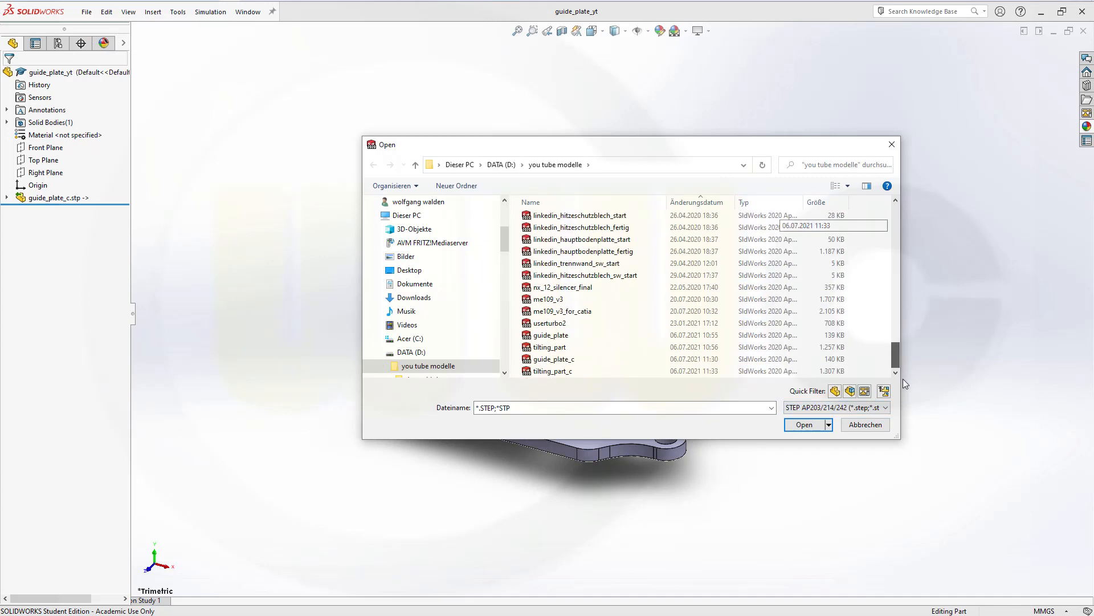
pyautogui.click(553, 370)
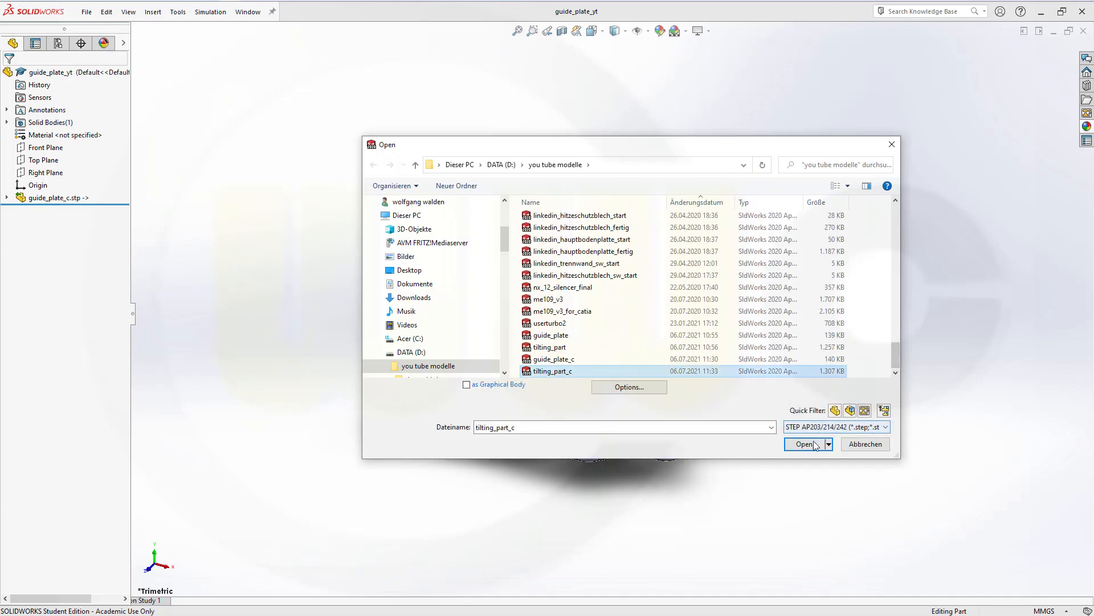
pyautogui.click(804, 443)
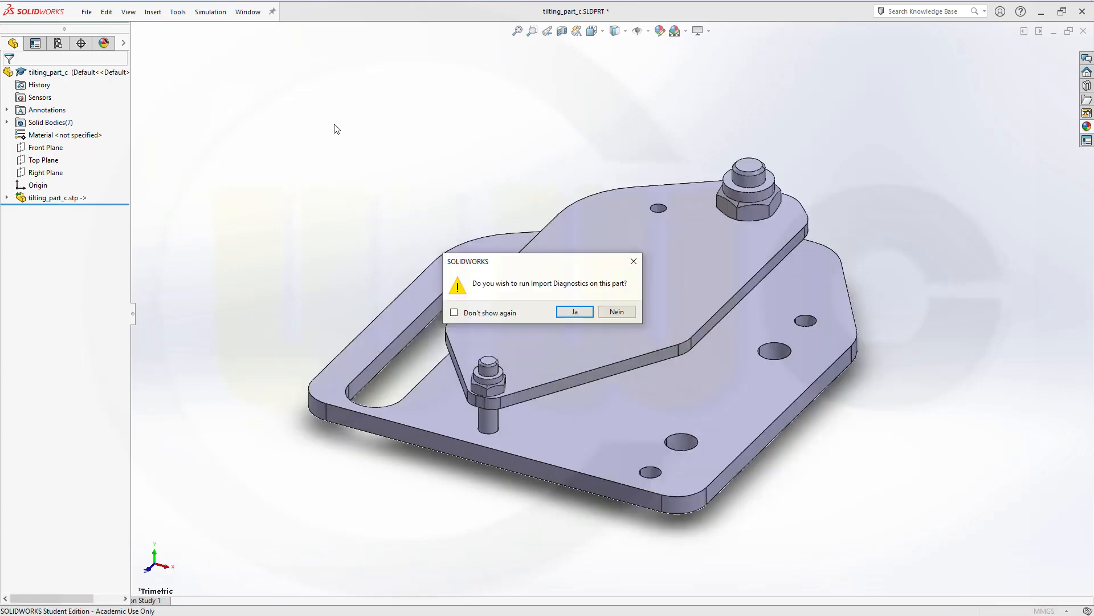
pyautogui.click(617, 311)
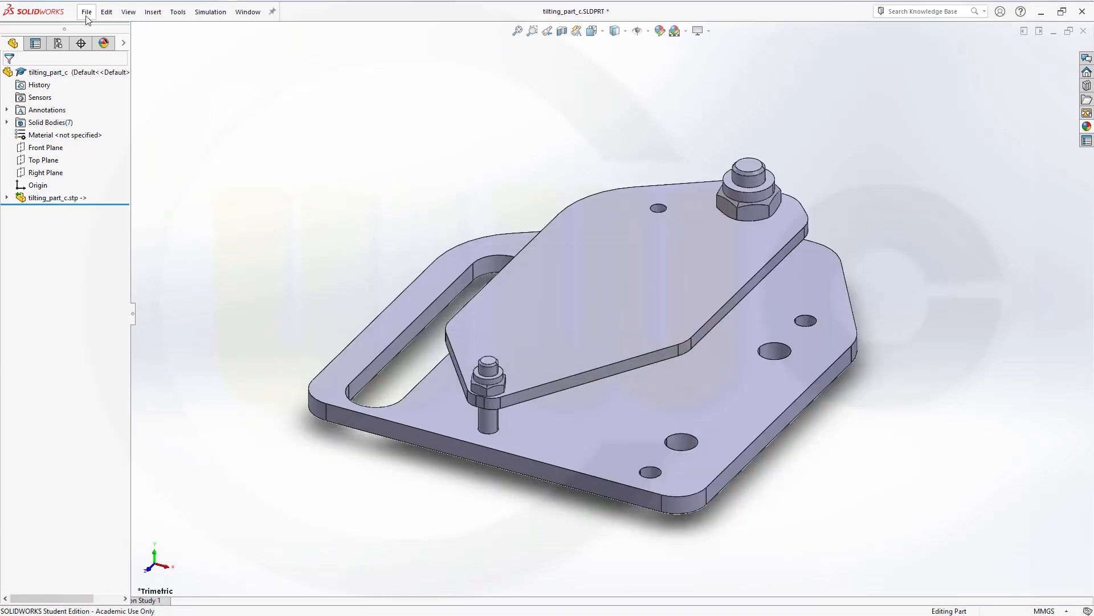
# Save the imported tilting part as the part tilting_part_yt
pyautogui.click(87, 12)
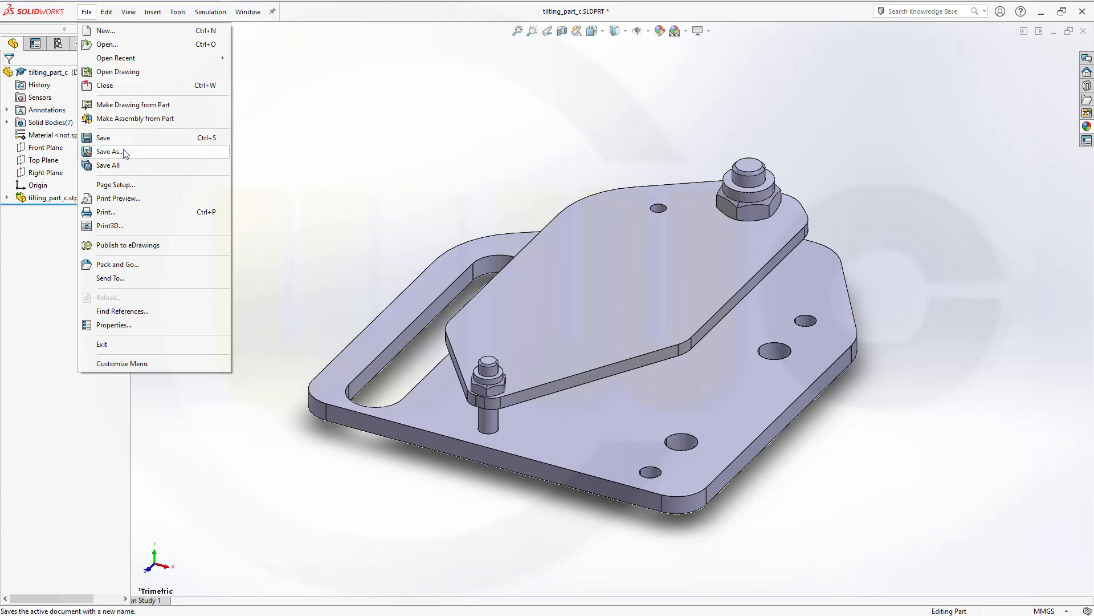
pyautogui.click(111, 151)
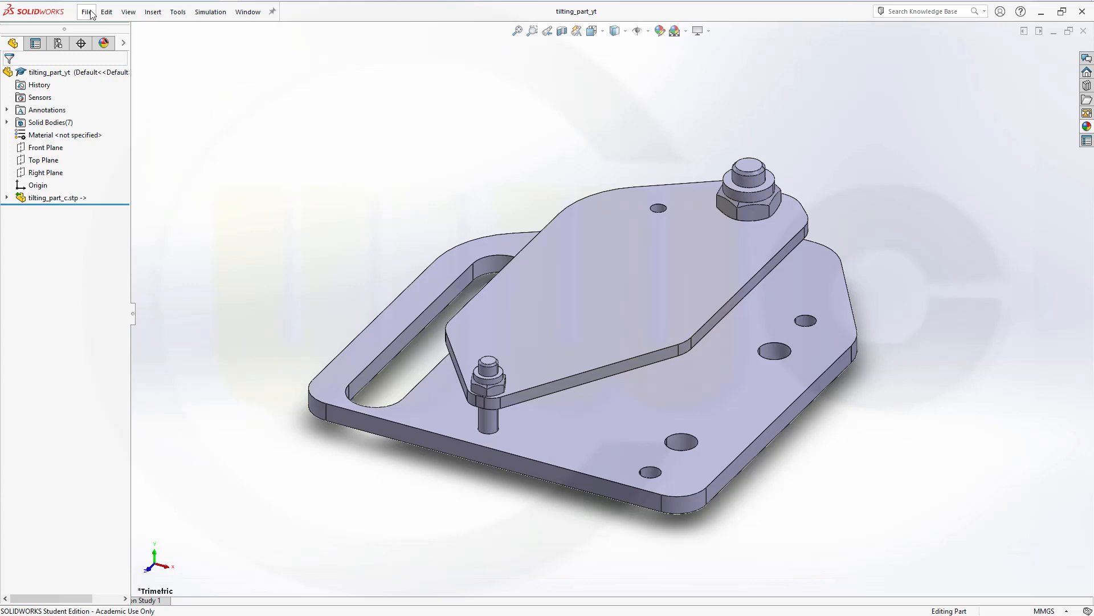
# Create the new assembly Assem2 with guide_plate_yt inserted as its first, fixed component
pyautogui.click(106, 11)
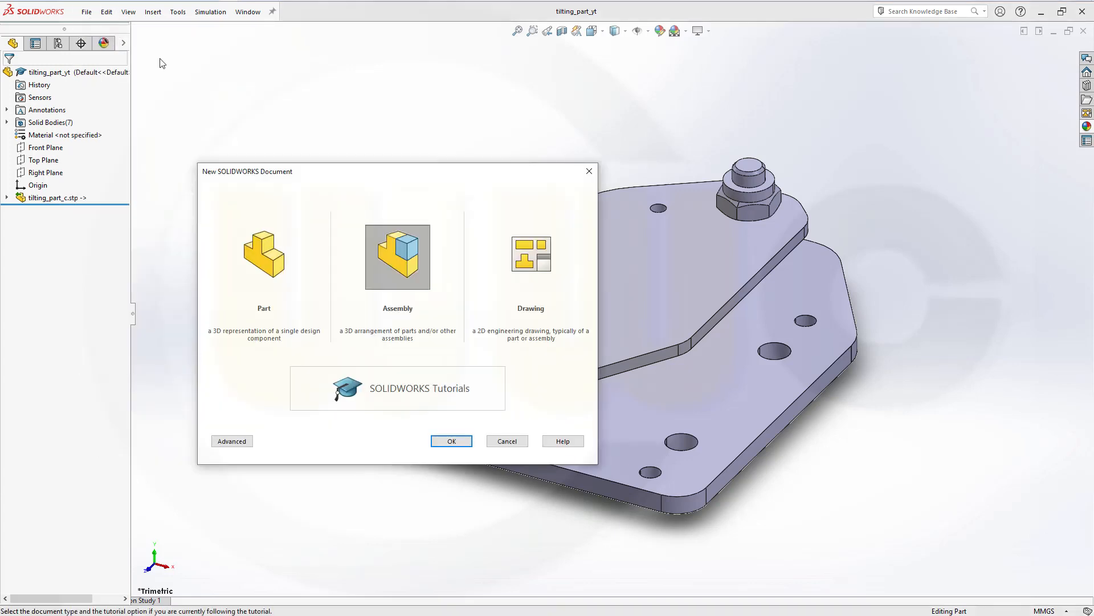
pyautogui.click(451, 440)
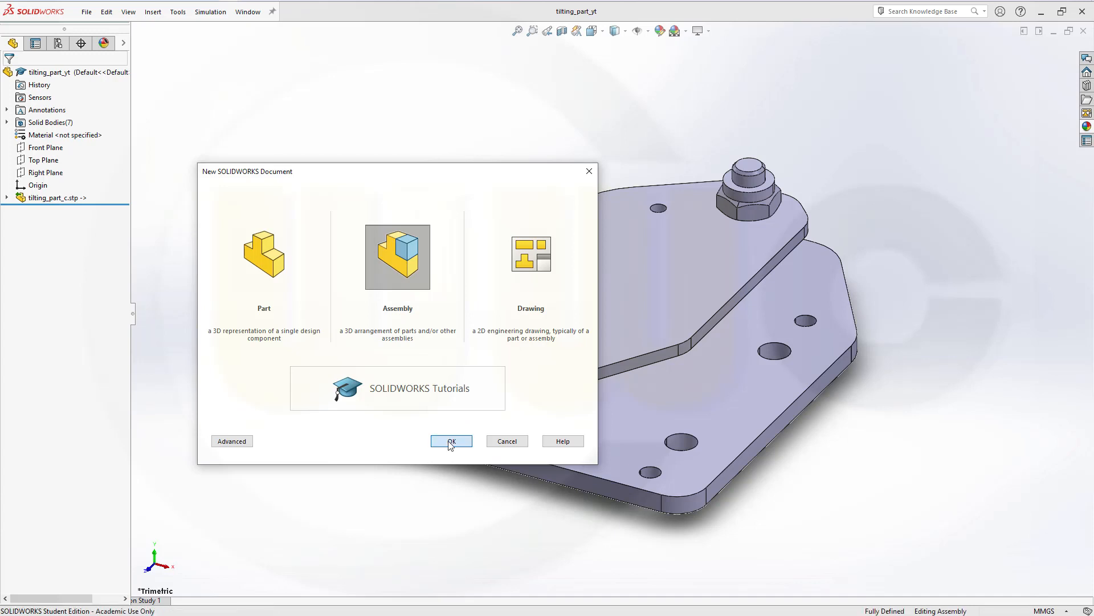
pyautogui.click(450, 440)
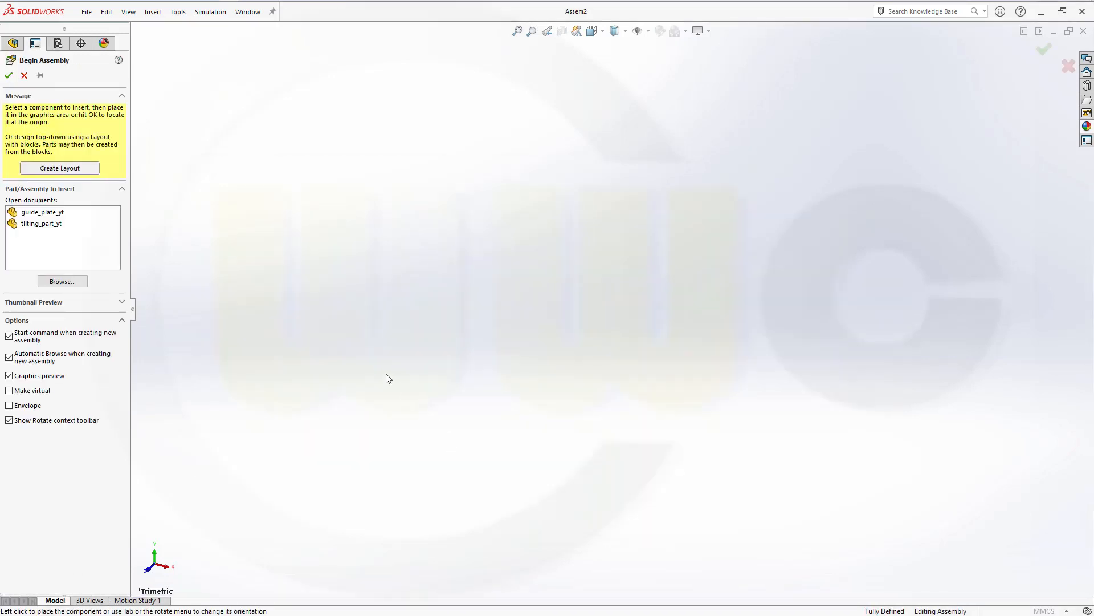
pyautogui.click(43, 212)
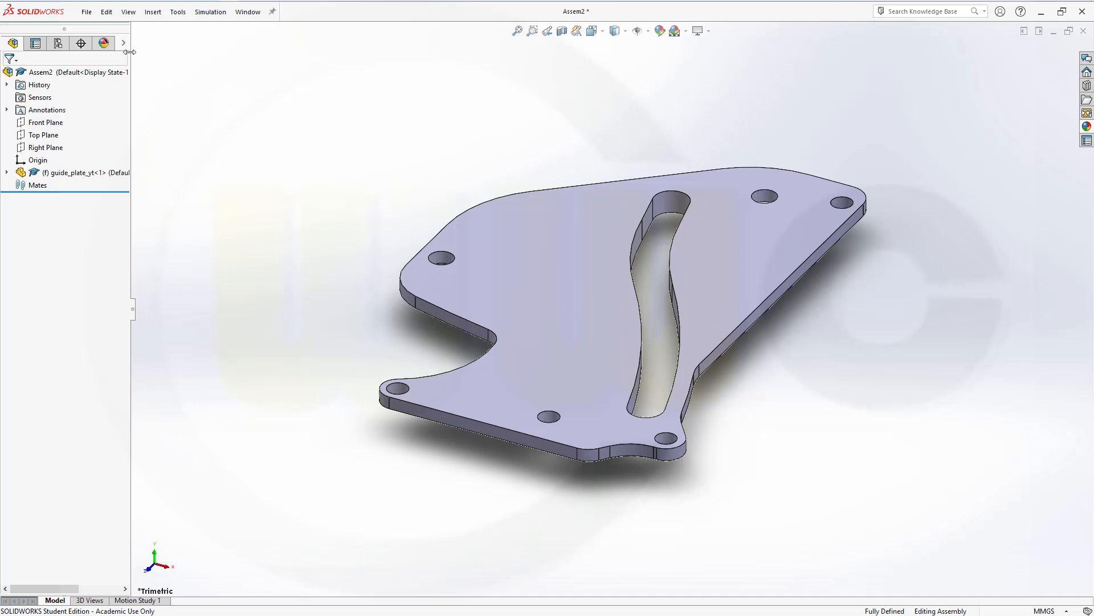
pyautogui.moveTo(140, 32)
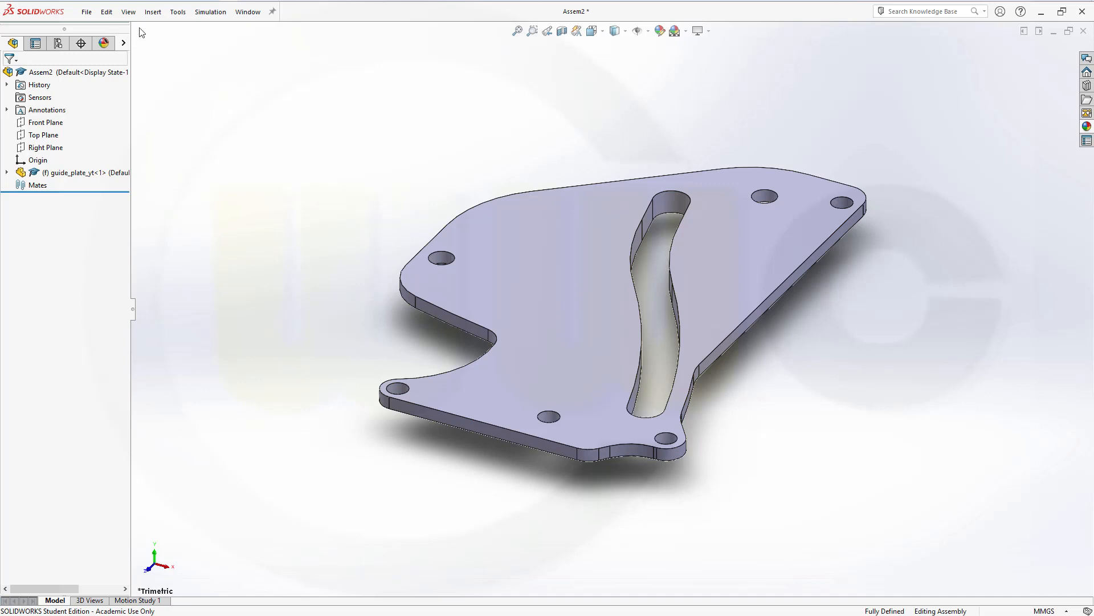
pyautogui.moveTo(172, 51)
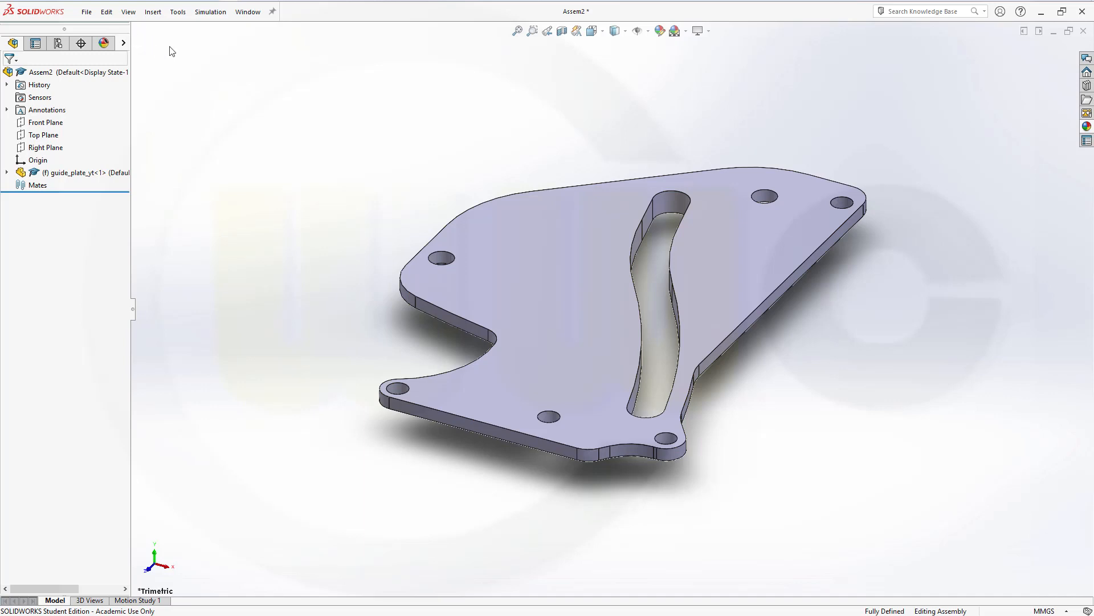
pyautogui.moveTo(154, 40)
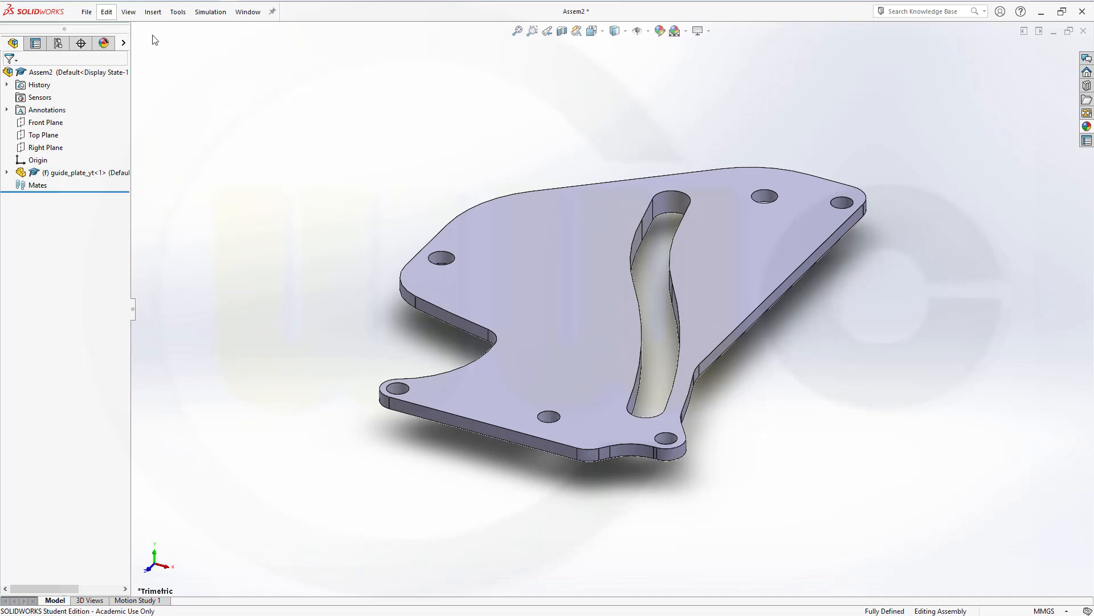
pyautogui.moveTo(194, 60)
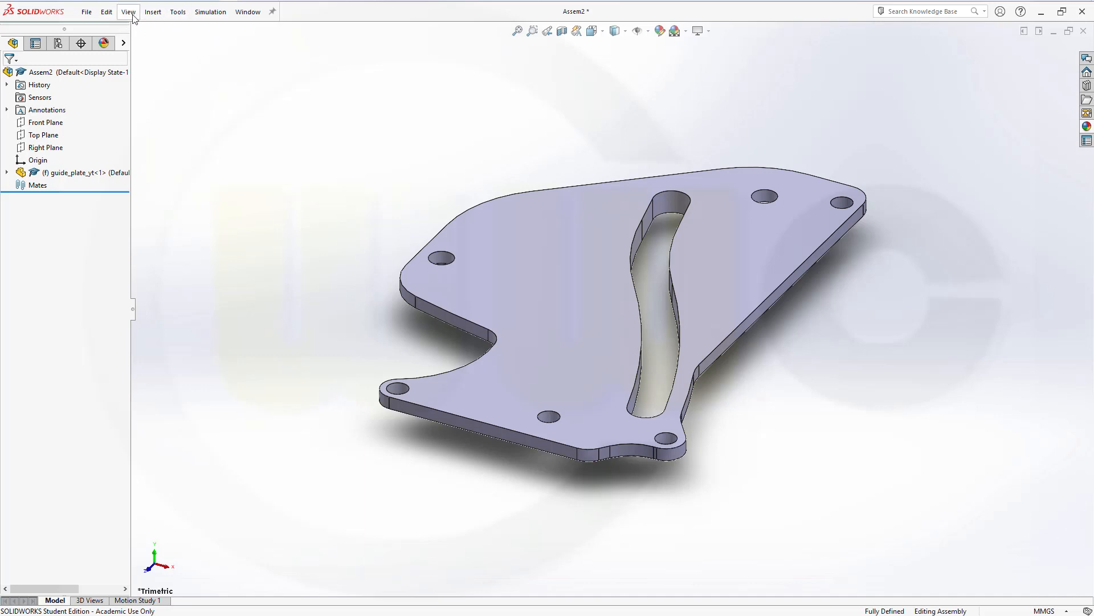
# Restore the default workspace layout from the View menu to show the assembly commands
pyautogui.click(152, 11)
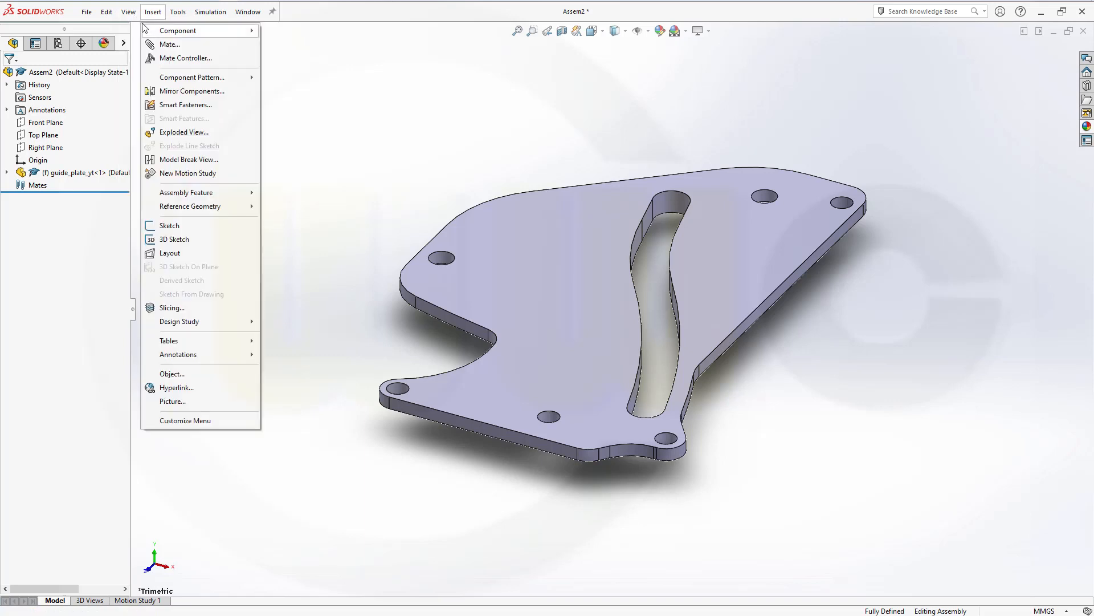
pyautogui.click(128, 12)
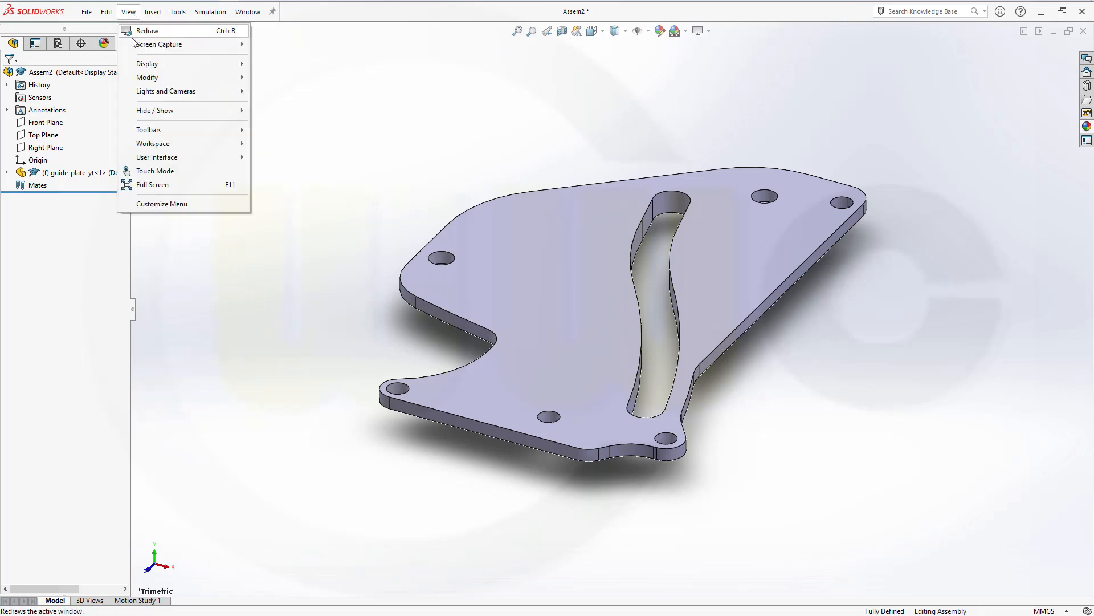
pyautogui.moveTo(152, 144)
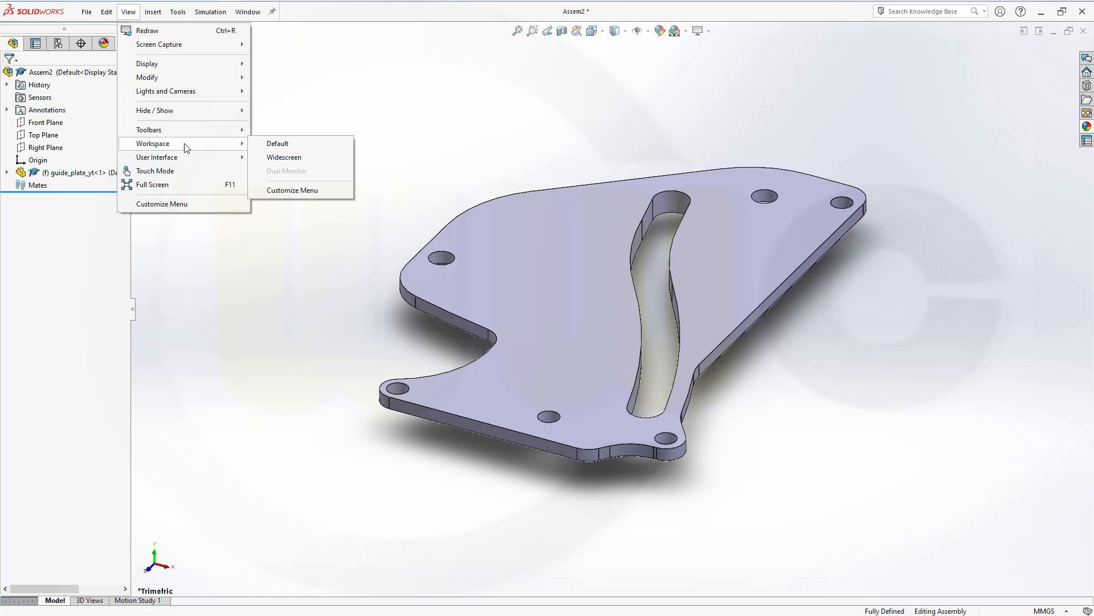
pyautogui.moveTo(277, 143)
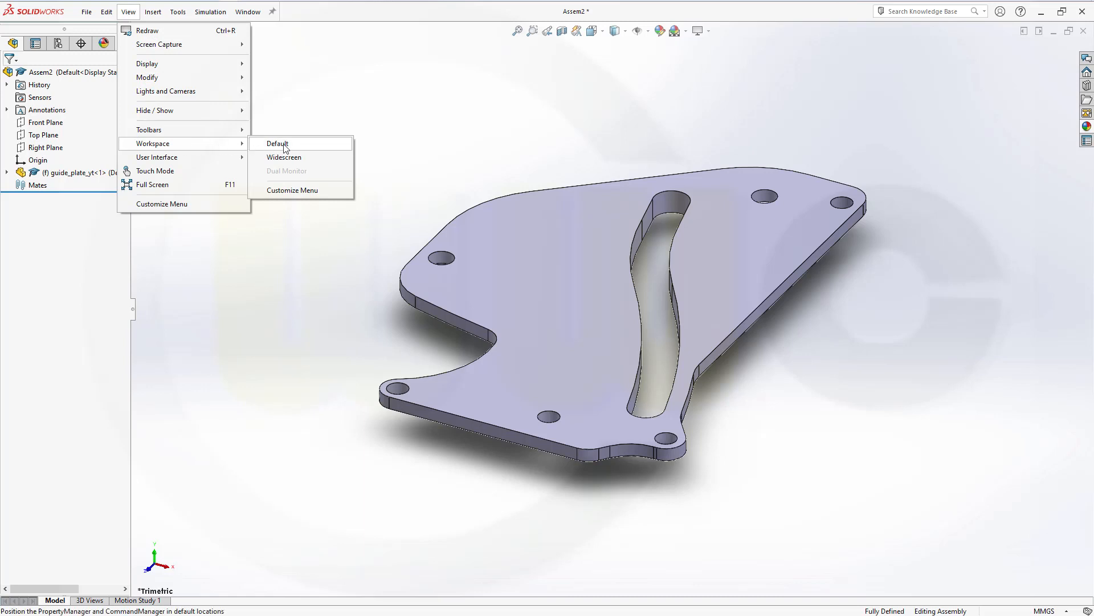
pyautogui.click(277, 143)
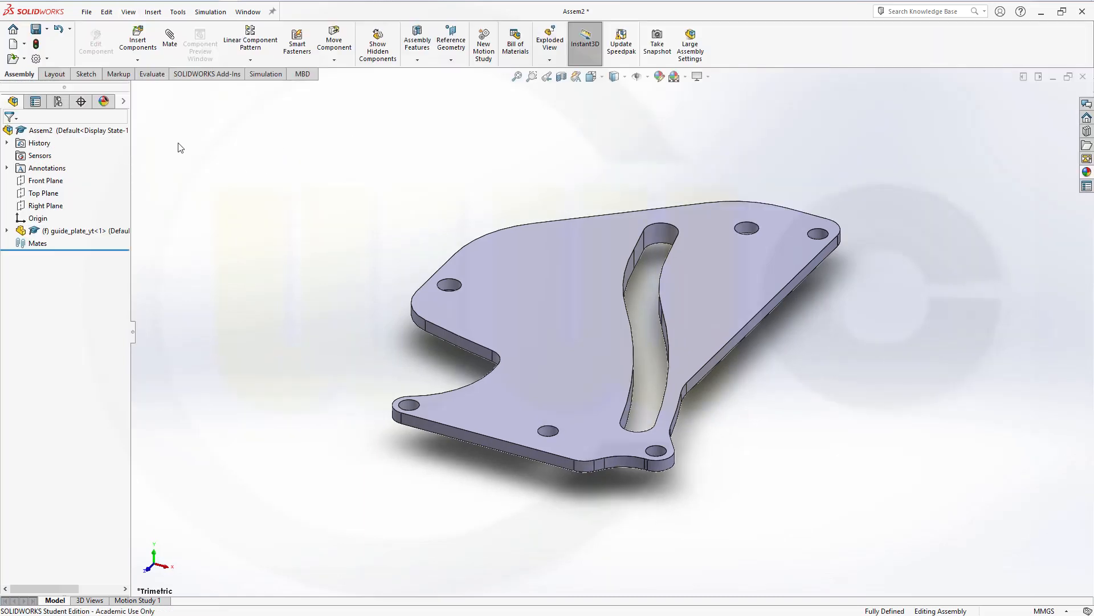
pyautogui.moveTo(169, 38)
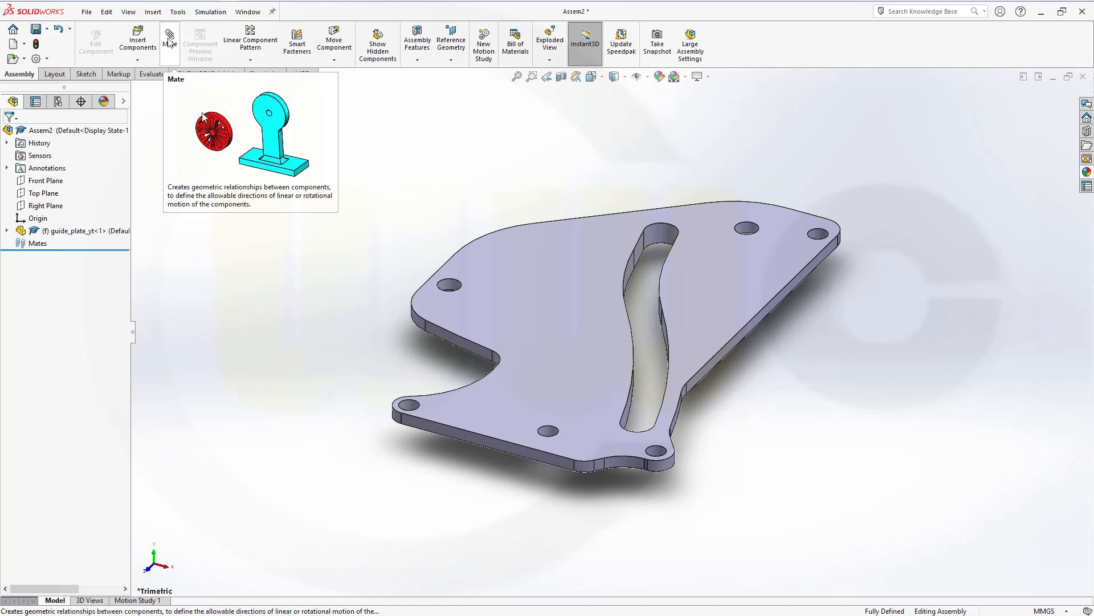
# Insert tilting_part_yt as a second component placed above the guide plate
pyautogui.click(138, 39)
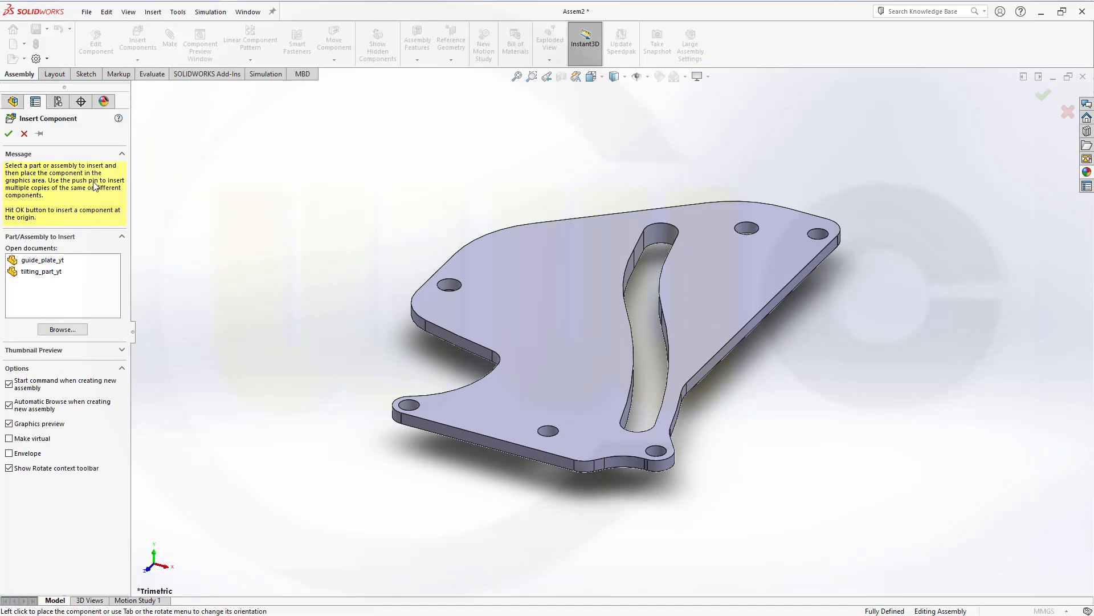
pyautogui.click(40, 272)
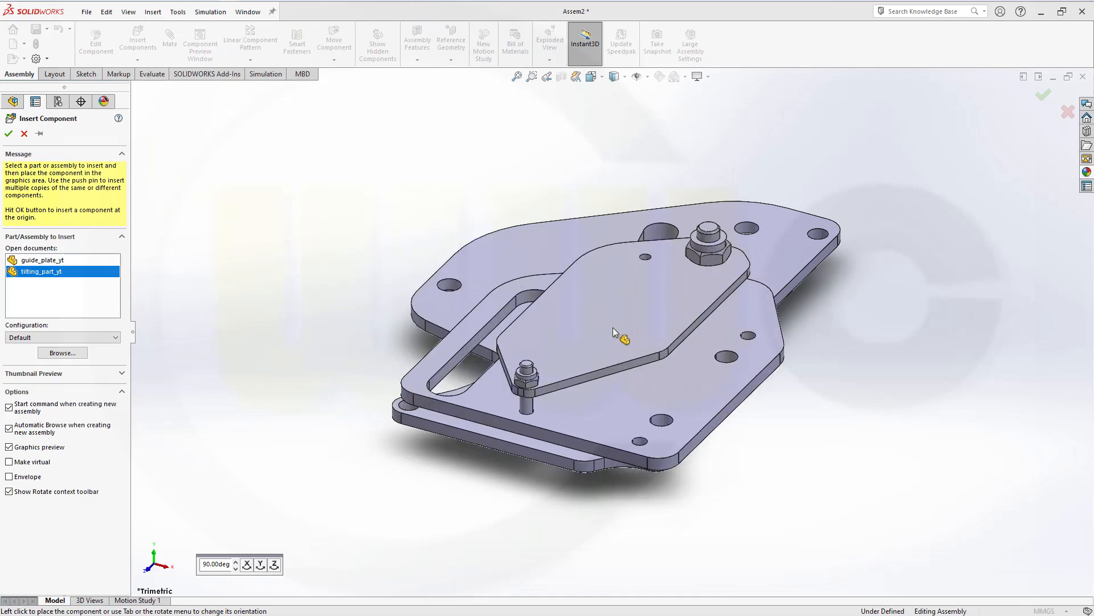
pyautogui.click(8, 133)
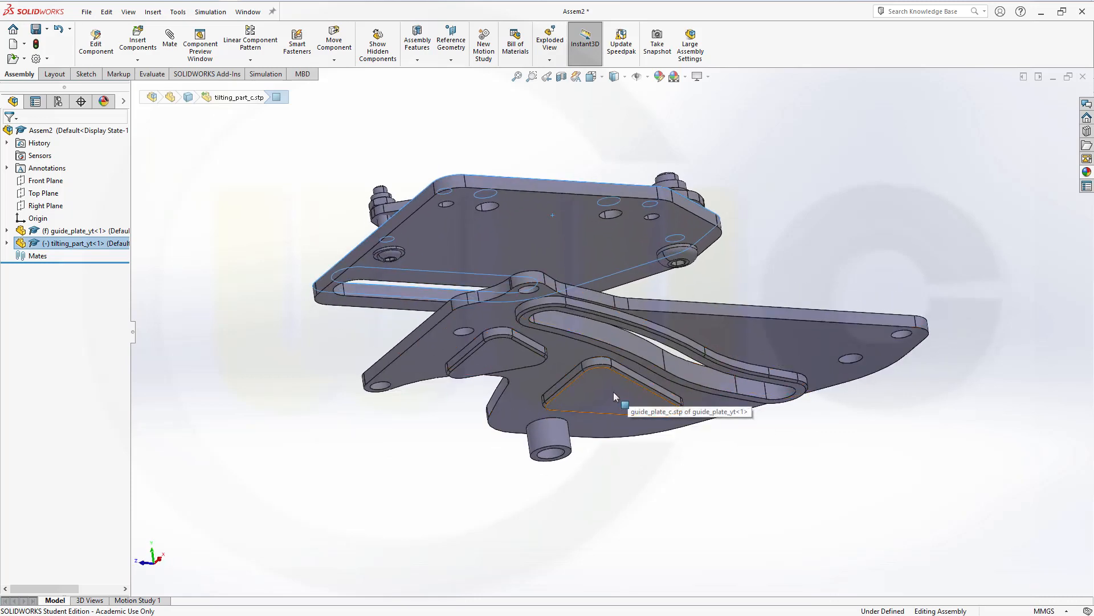
# Mate the tilting part's slot edge and faces to the guide plate so it rests on top
pyautogui.click(613, 396)
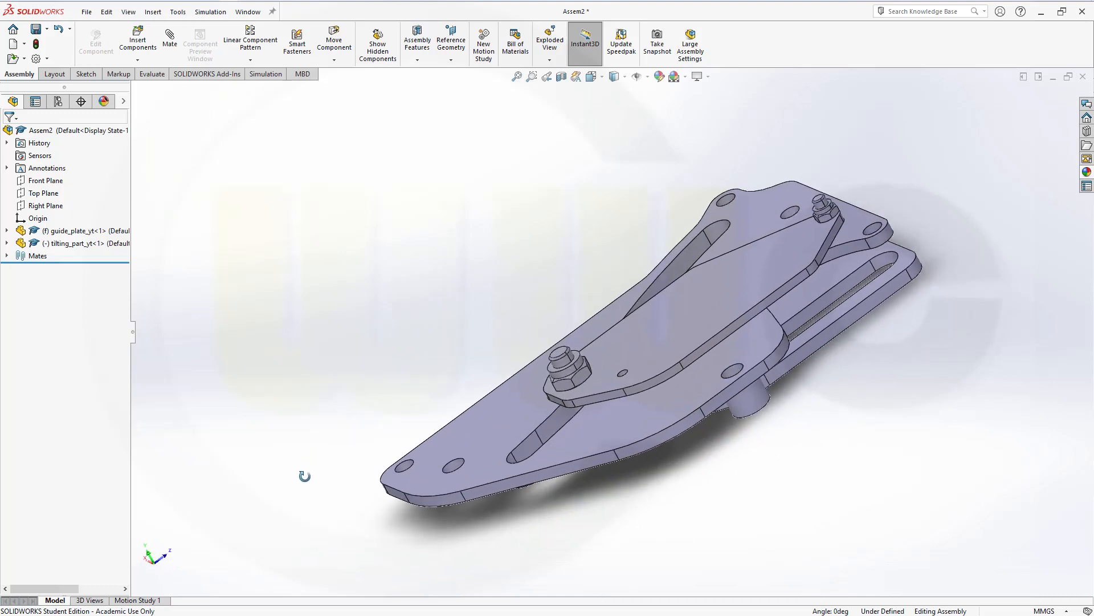
pyautogui.click(729, 292)
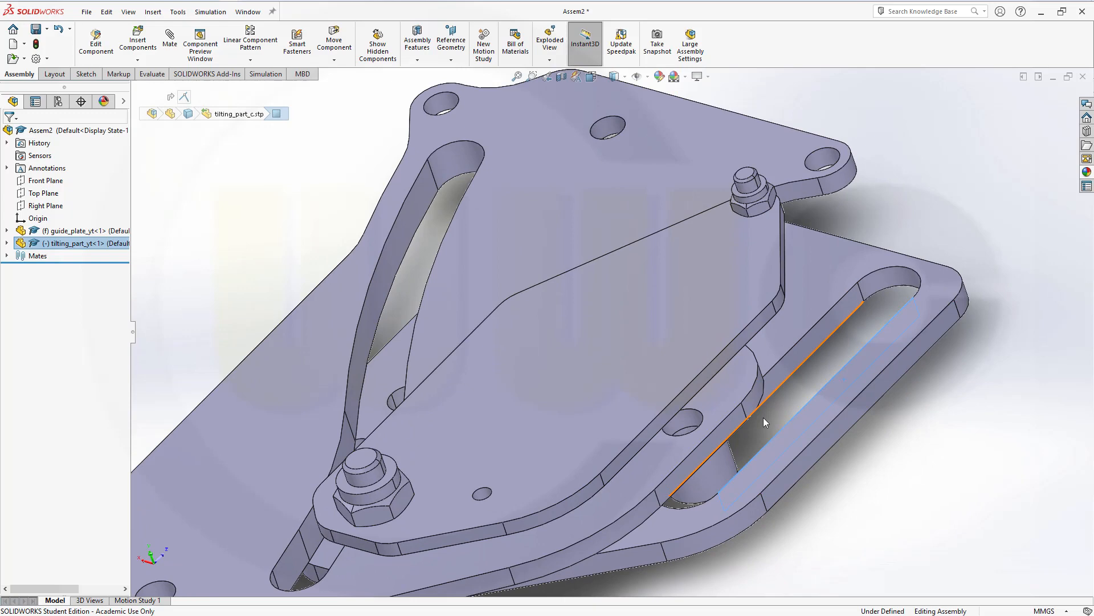
pyautogui.click(698, 474)
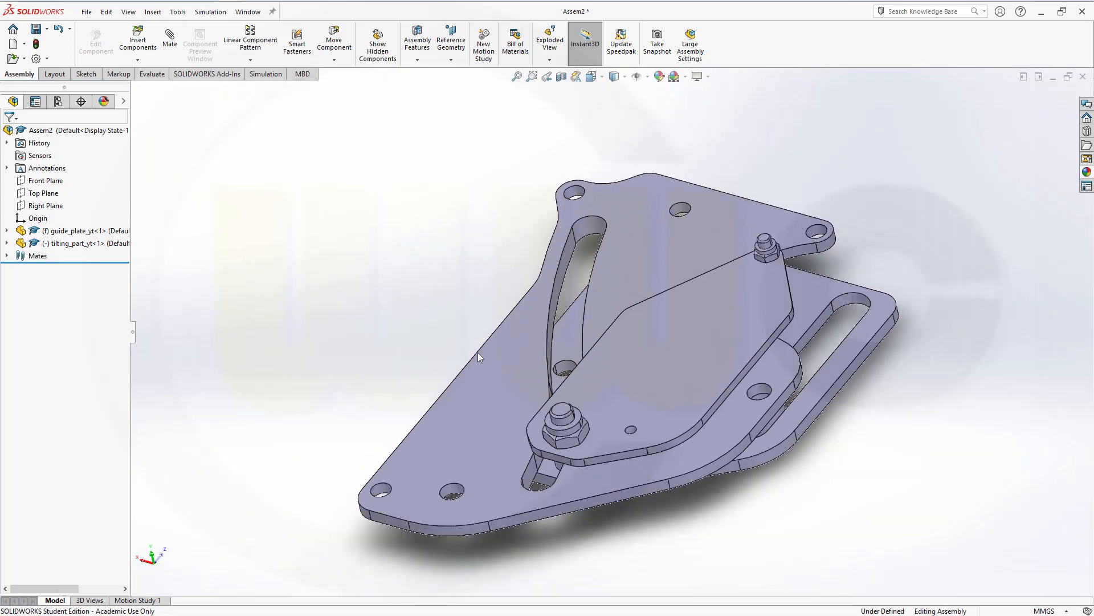
pyautogui.moveTo(430, 248)
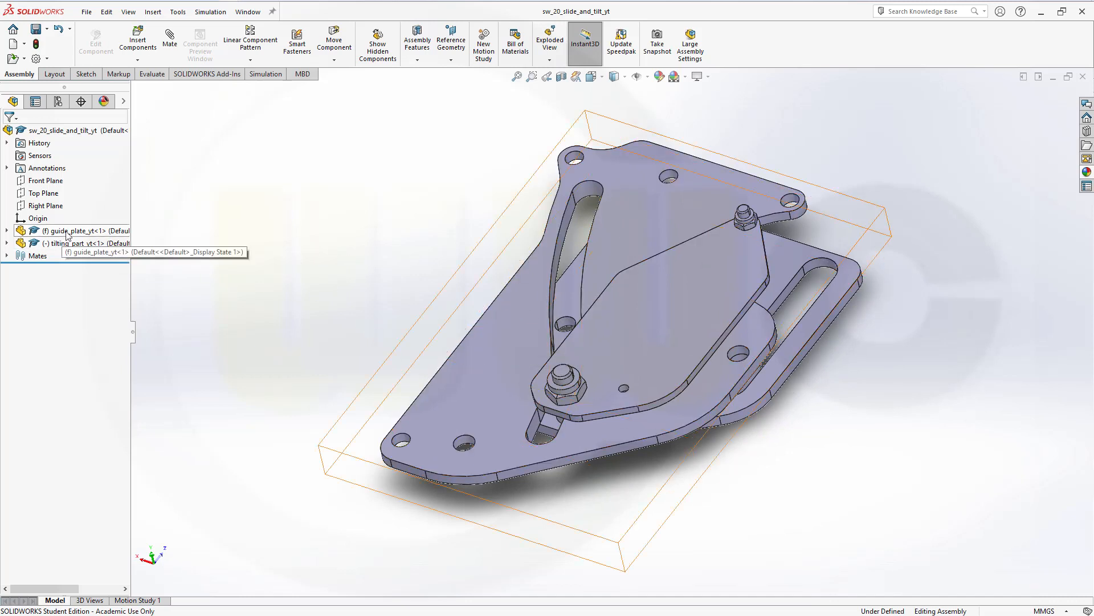
# Edit guide_plate_yt in place within the sw_20_slide_and_tilt_yt assembly
pyautogui.click(69, 231)
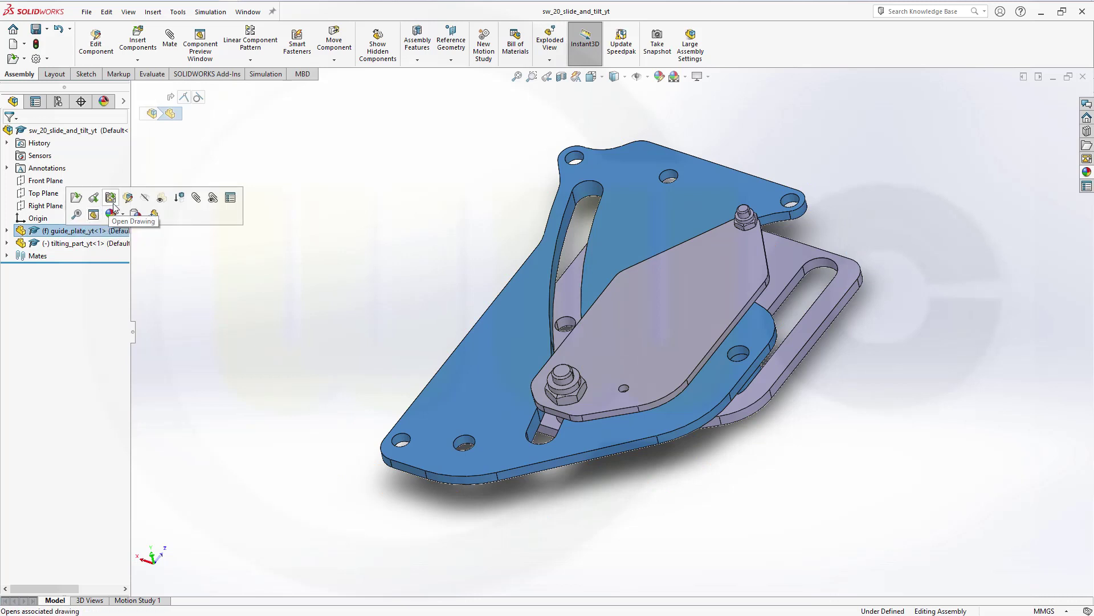
pyautogui.moveTo(128, 197)
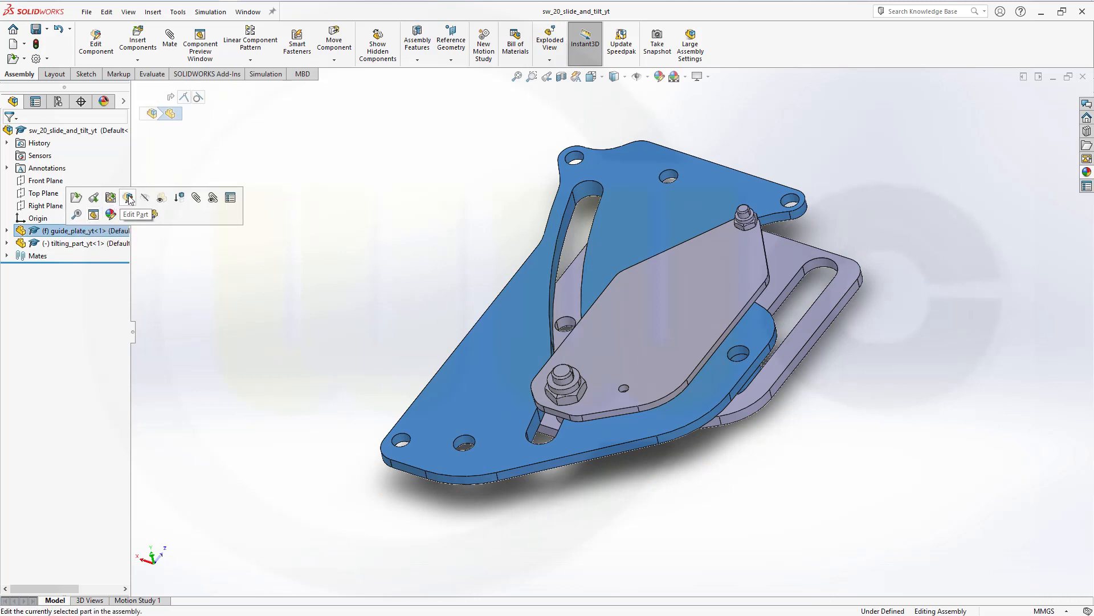
pyautogui.click(128, 198)
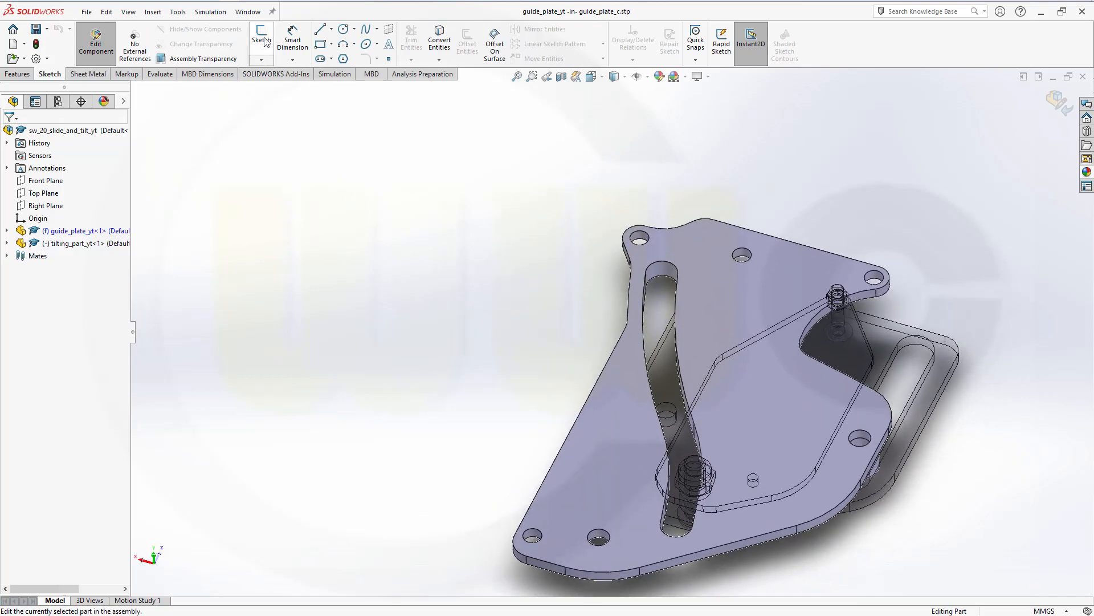
# Convert the guide plate's curved slot edges into Sketch1 entities with Convert Entities
pyautogui.click(261, 40)
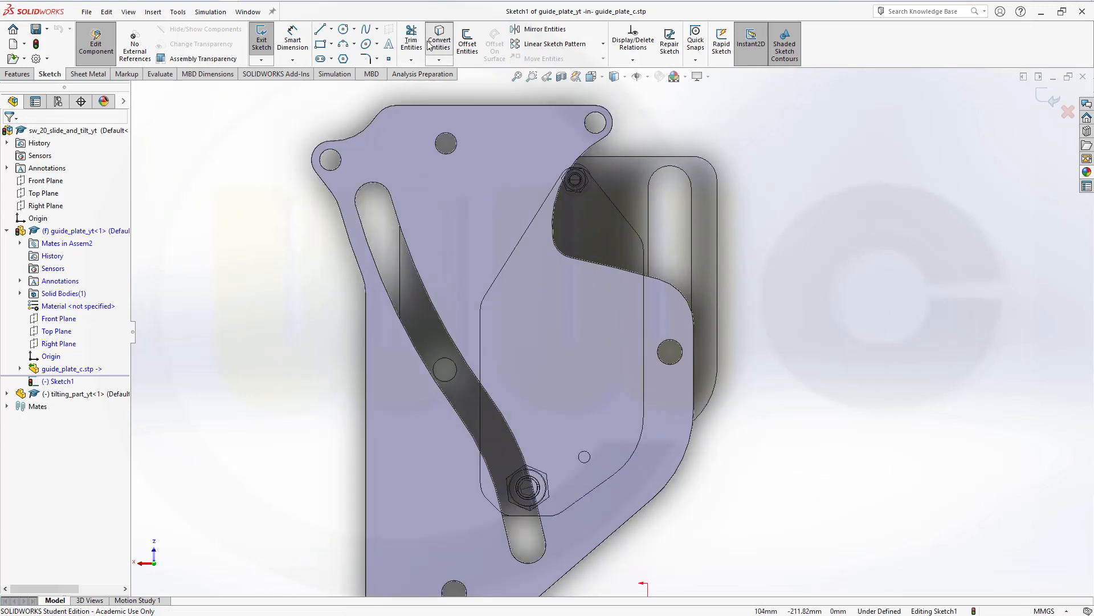
pyautogui.click(437, 42)
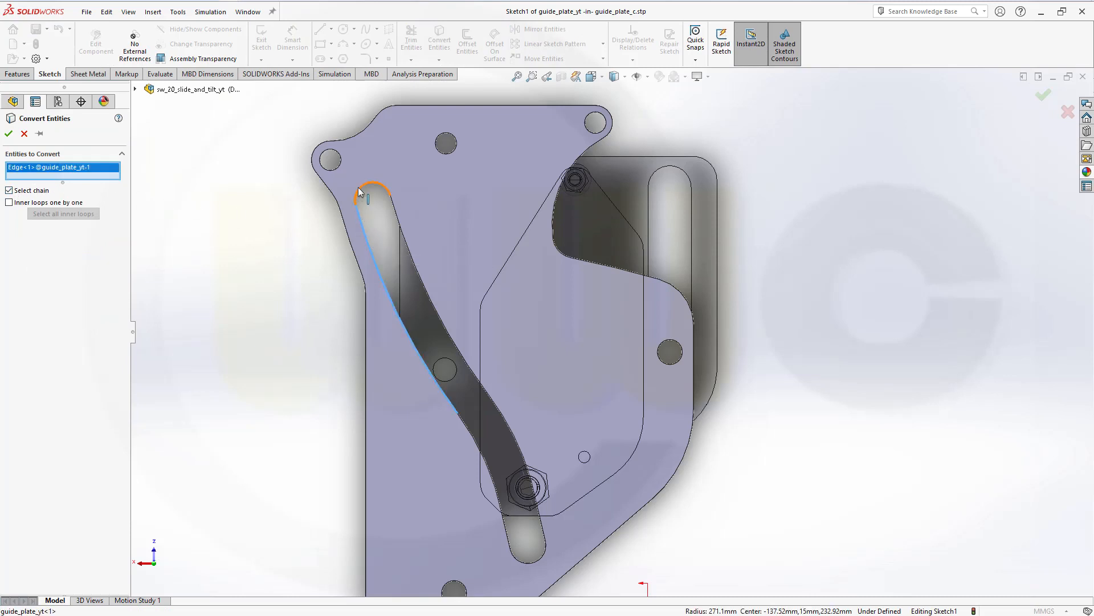
pyautogui.click(522, 413)
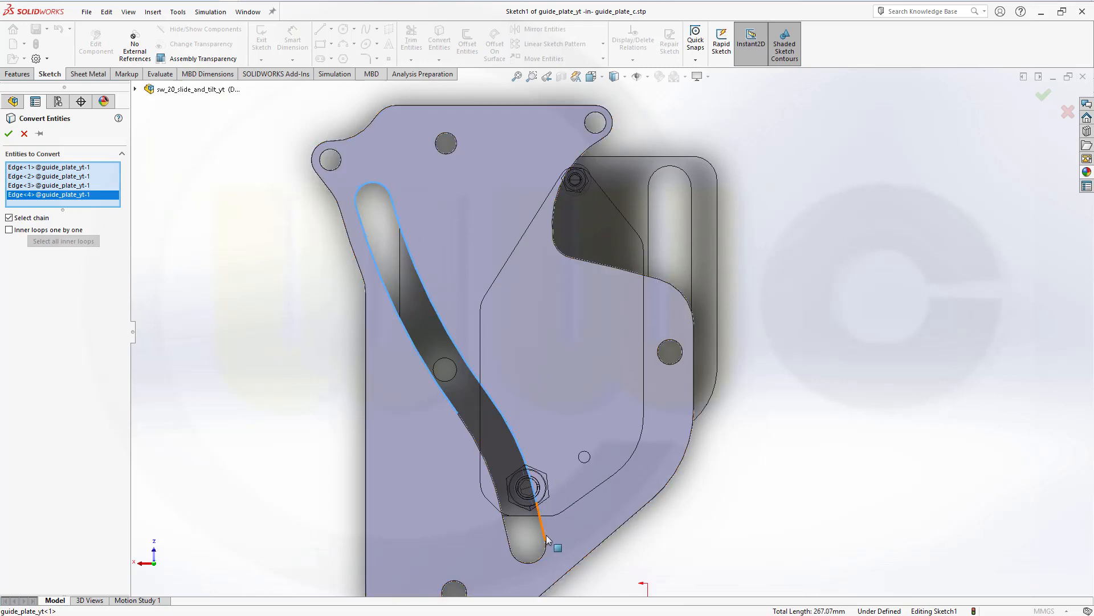
pyautogui.click(530, 551)
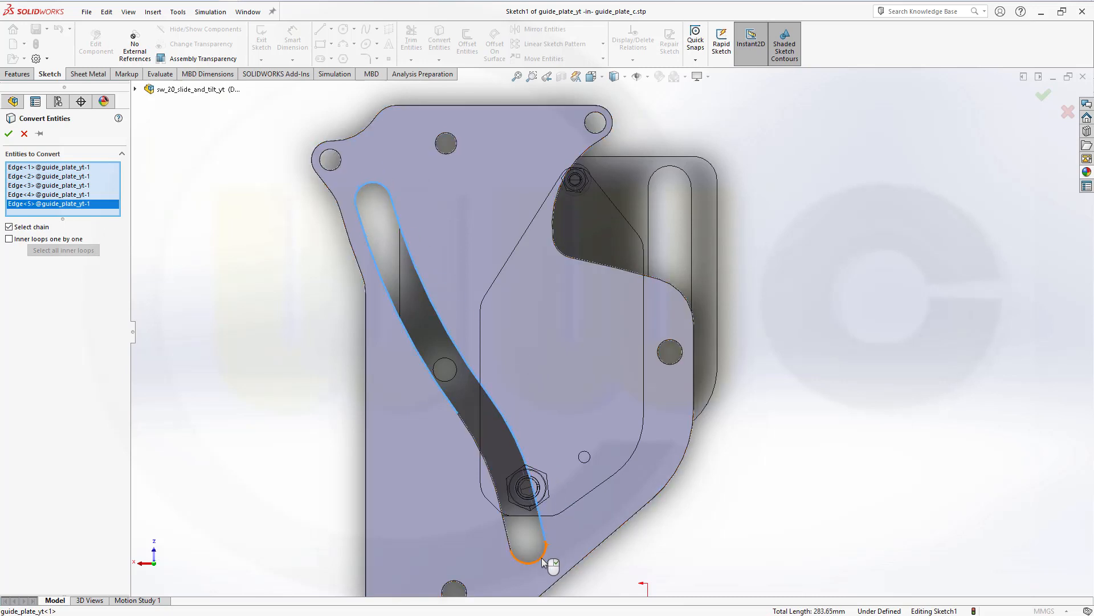
pyautogui.click(493, 477)
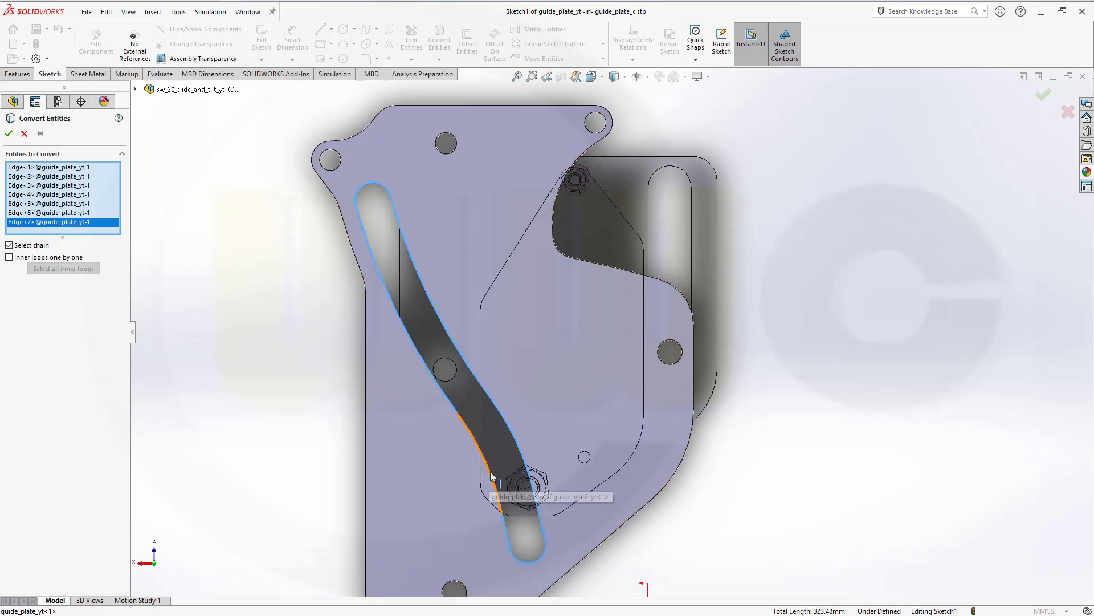
pyautogui.click(493, 478)
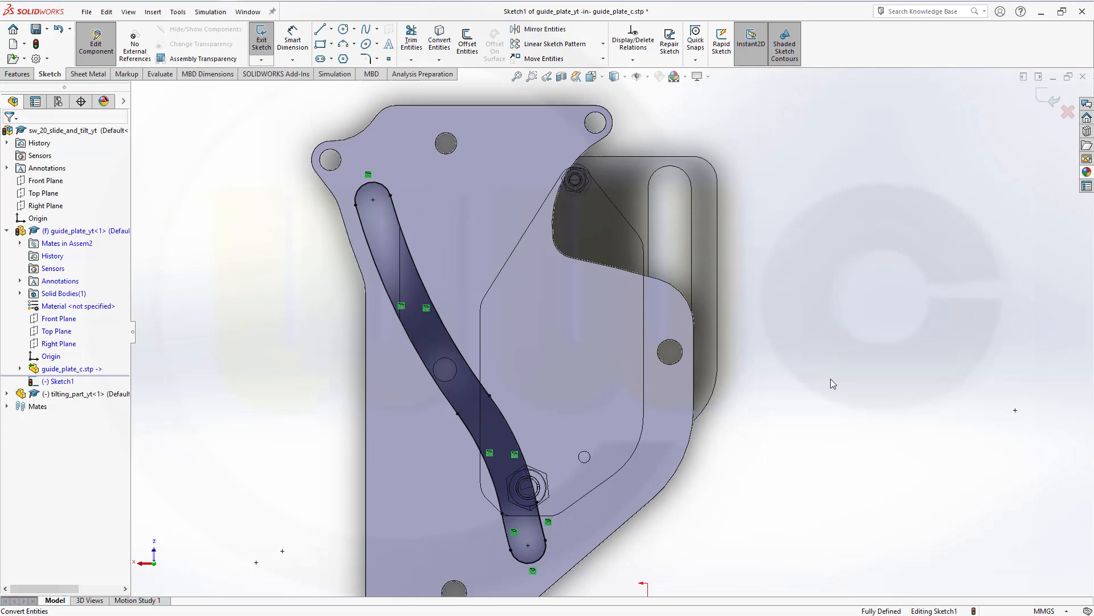
pyautogui.moveTo(241, 129)
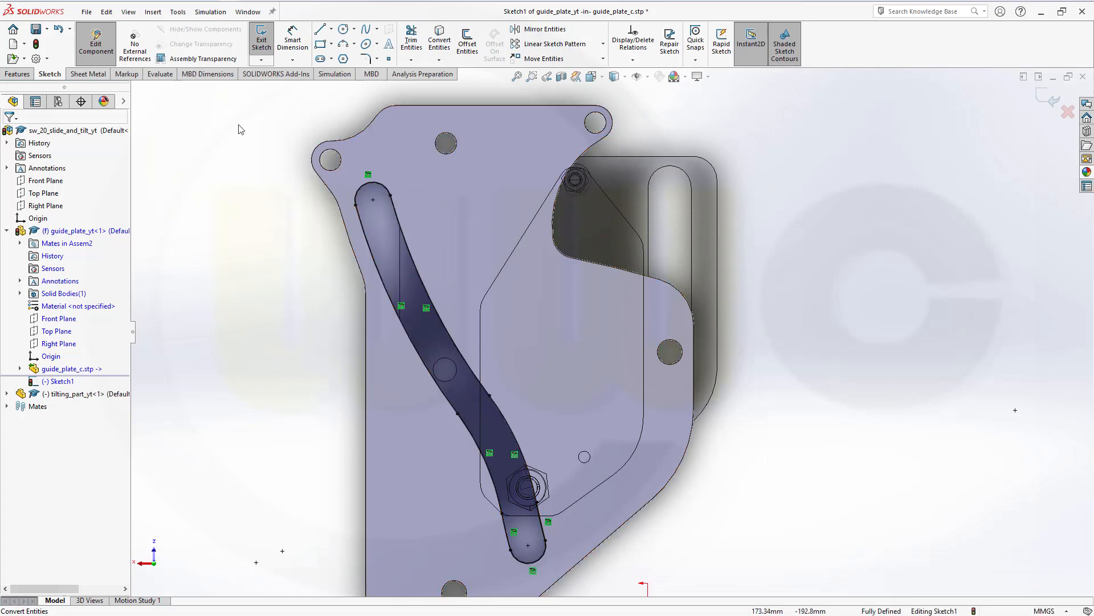
# Draw a 3 Point Arc along the upper slot centreline, concentric with the slot's curved edge
pyautogui.click(343, 43)
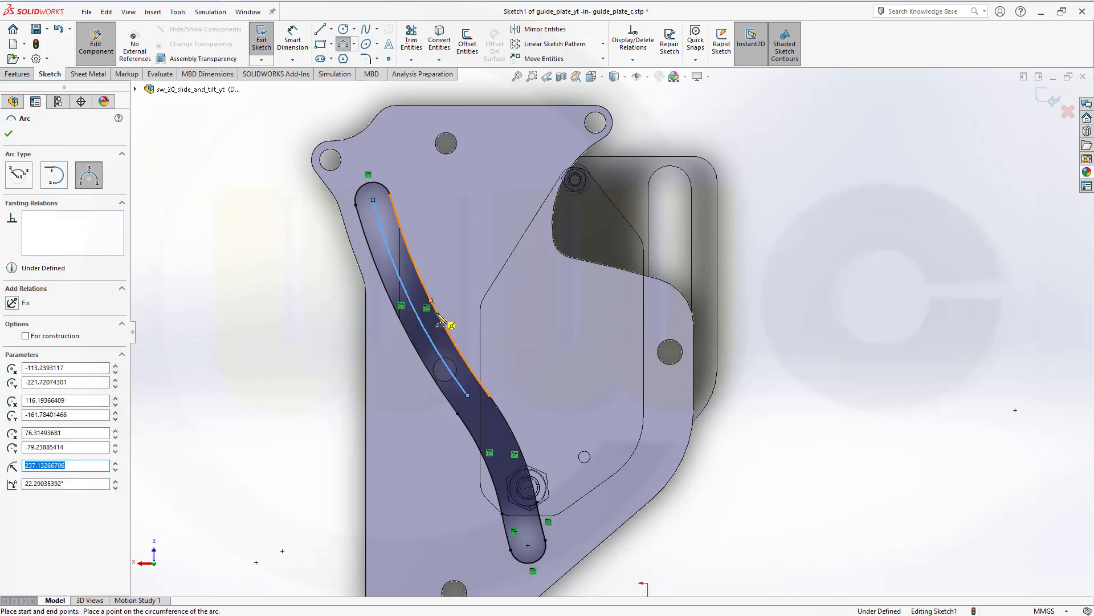
pyautogui.click(8, 135)
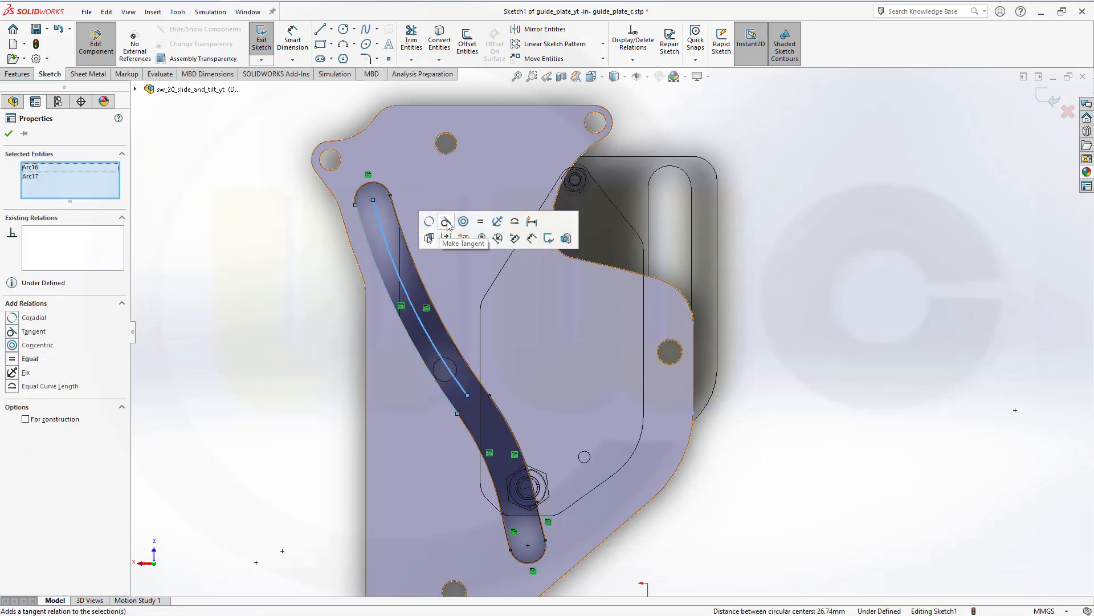
pyautogui.click(463, 221)
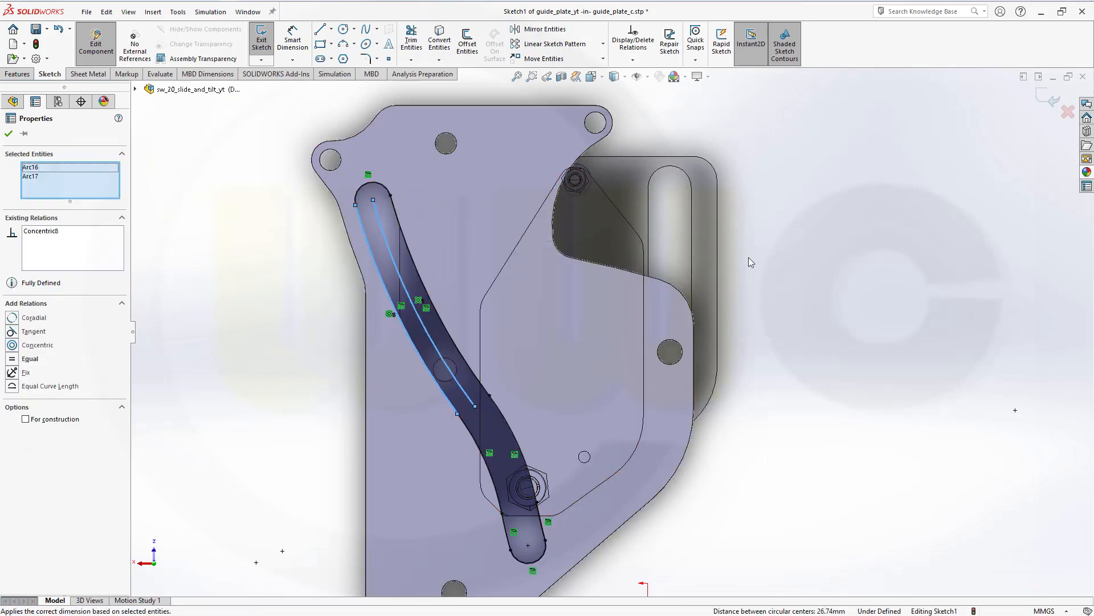
pyautogui.click(8, 133)
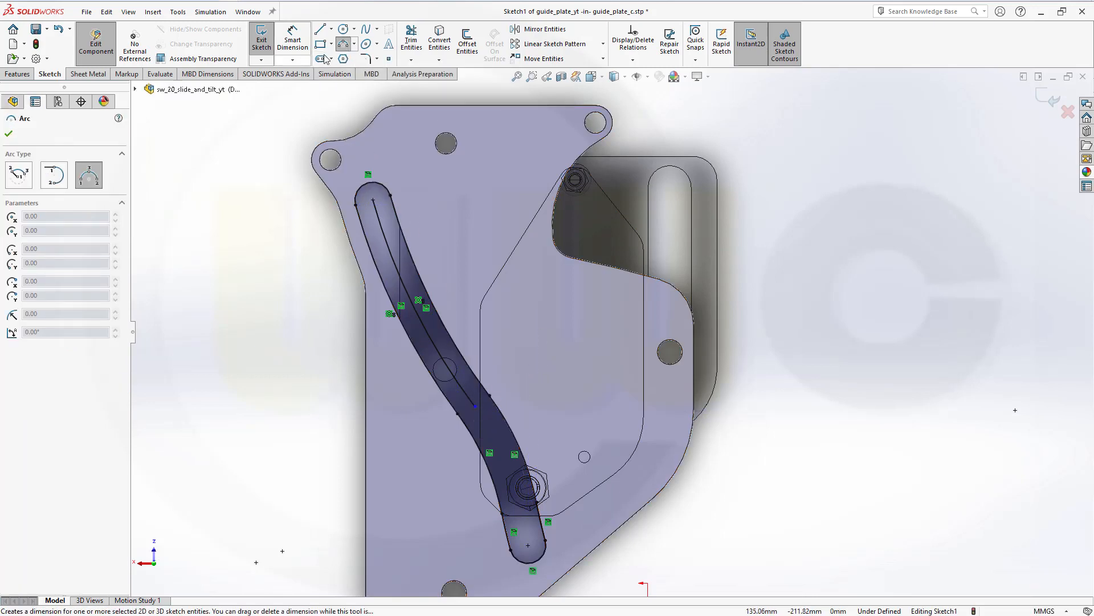
# Draw a tangent arc from the first arc's endpoint down the slot past the nut
pyautogui.click(376, 44)
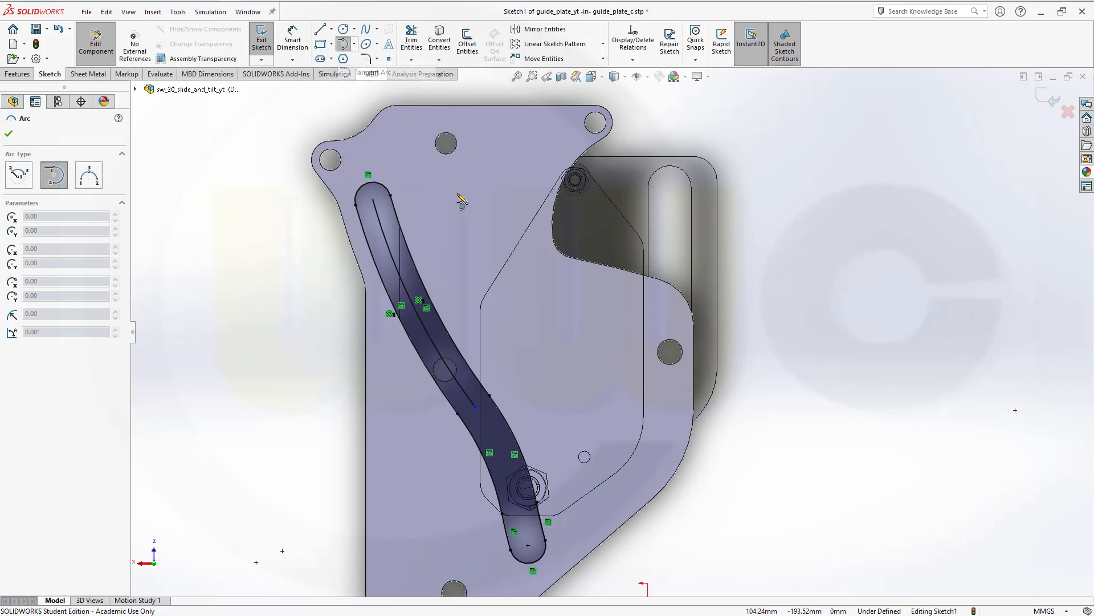
pyautogui.moveTo(489, 430)
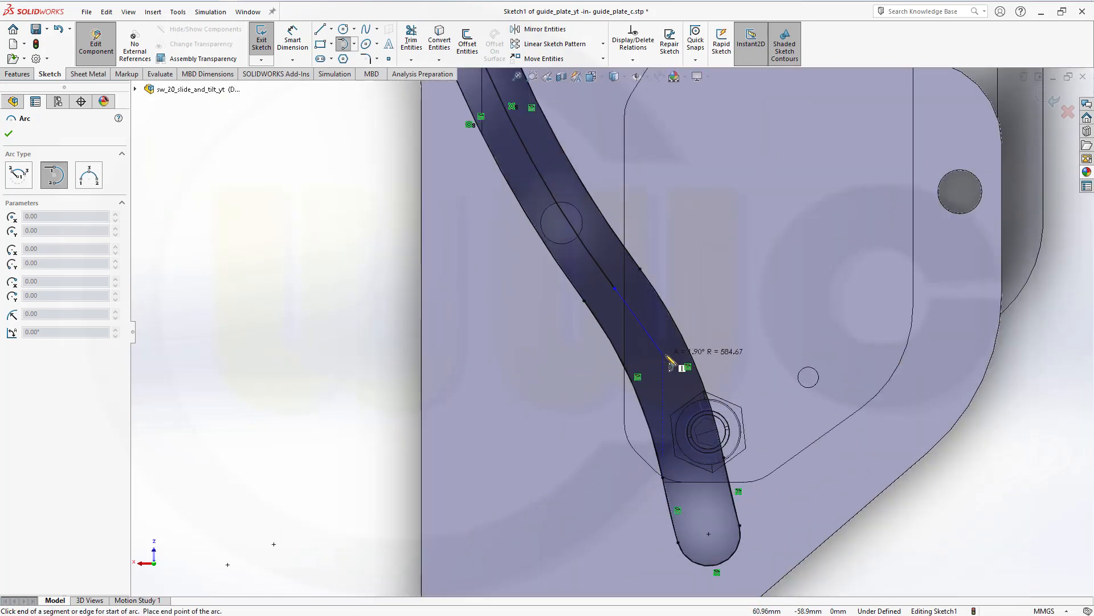
pyautogui.moveTo(674, 400)
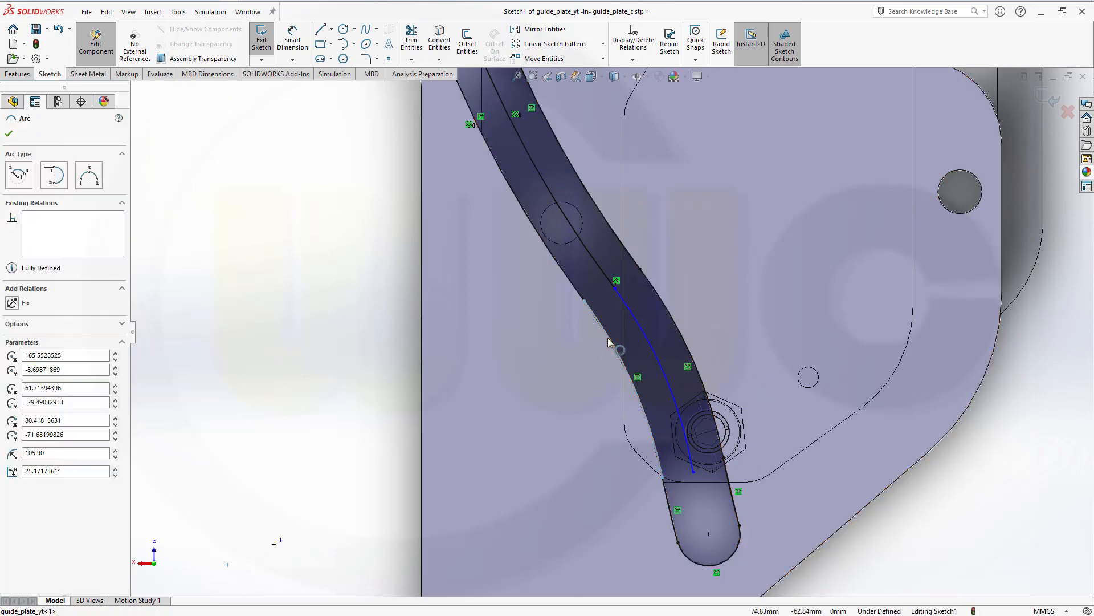
pyautogui.click(663, 375)
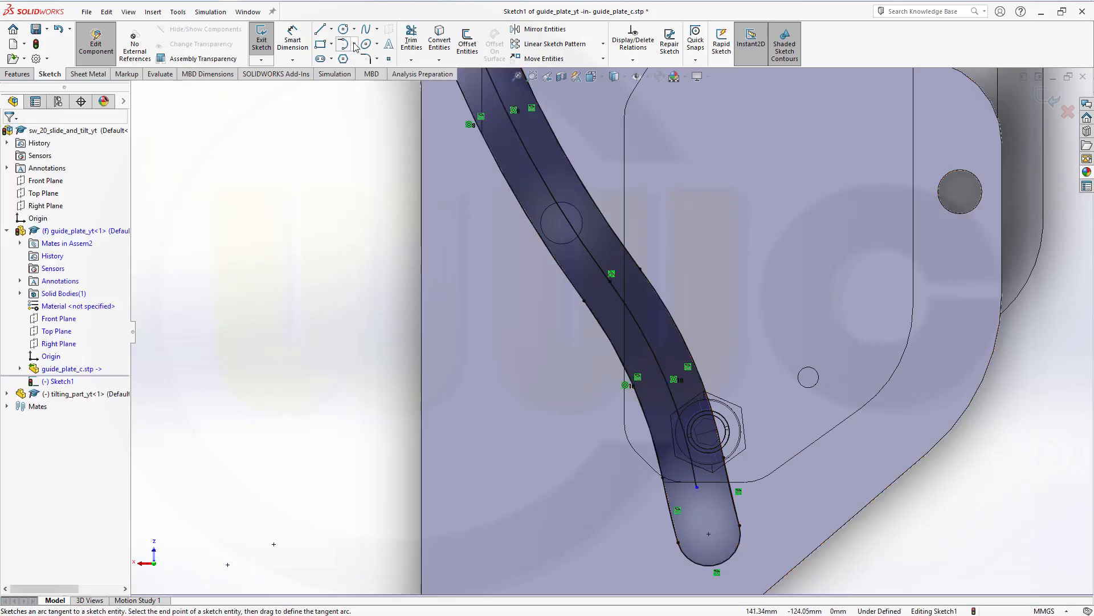
# Add a final 3-point arc into the slot's rounded lower end and exit Sketch1
pyautogui.click(343, 45)
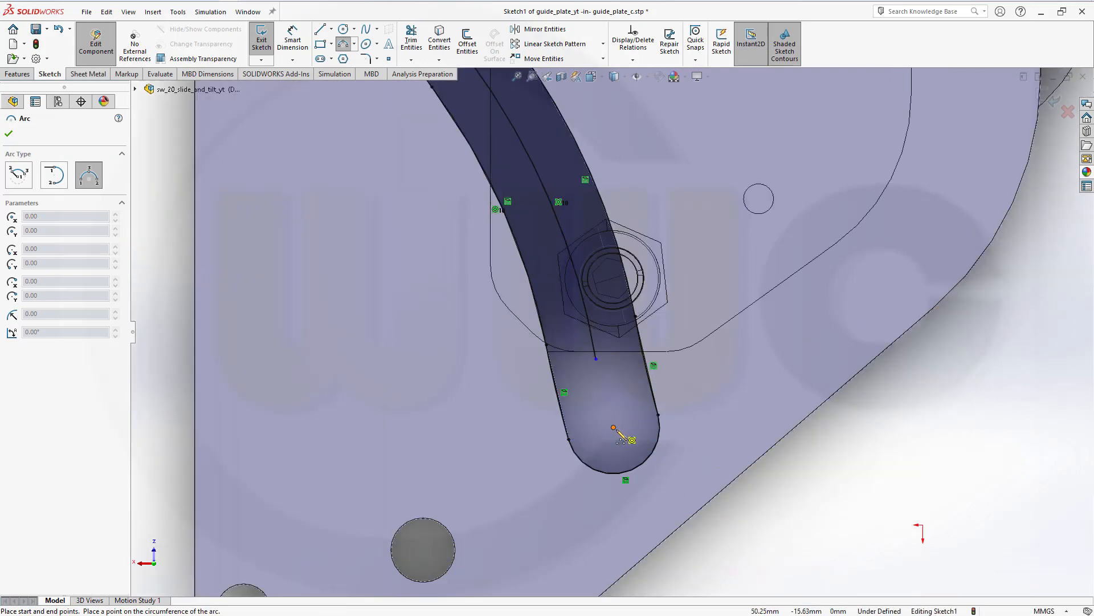
pyautogui.moveTo(620, 422)
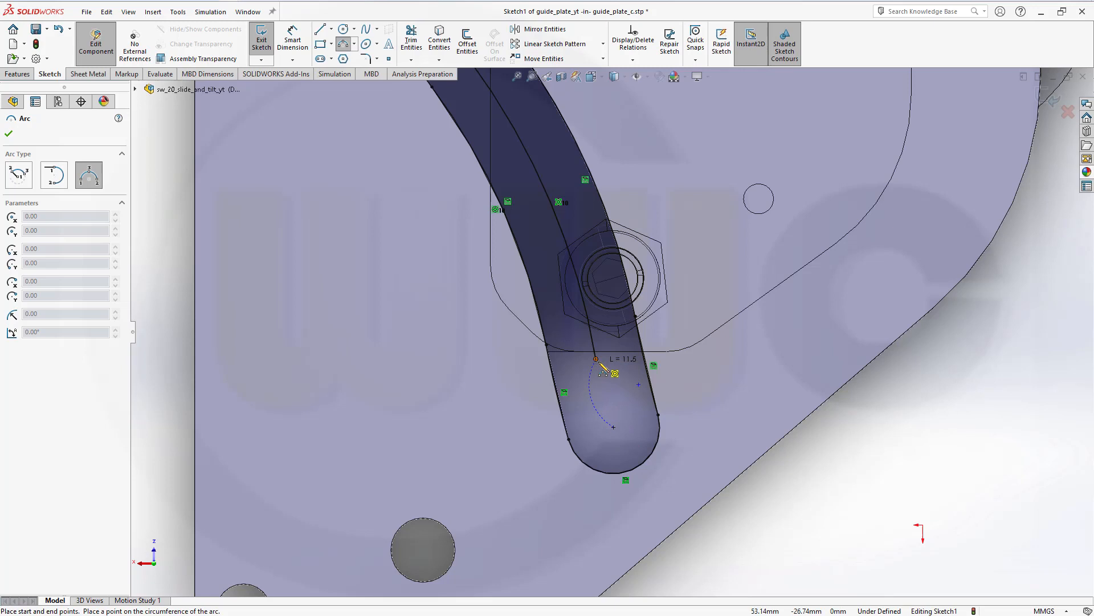
pyautogui.moveTo(604, 400)
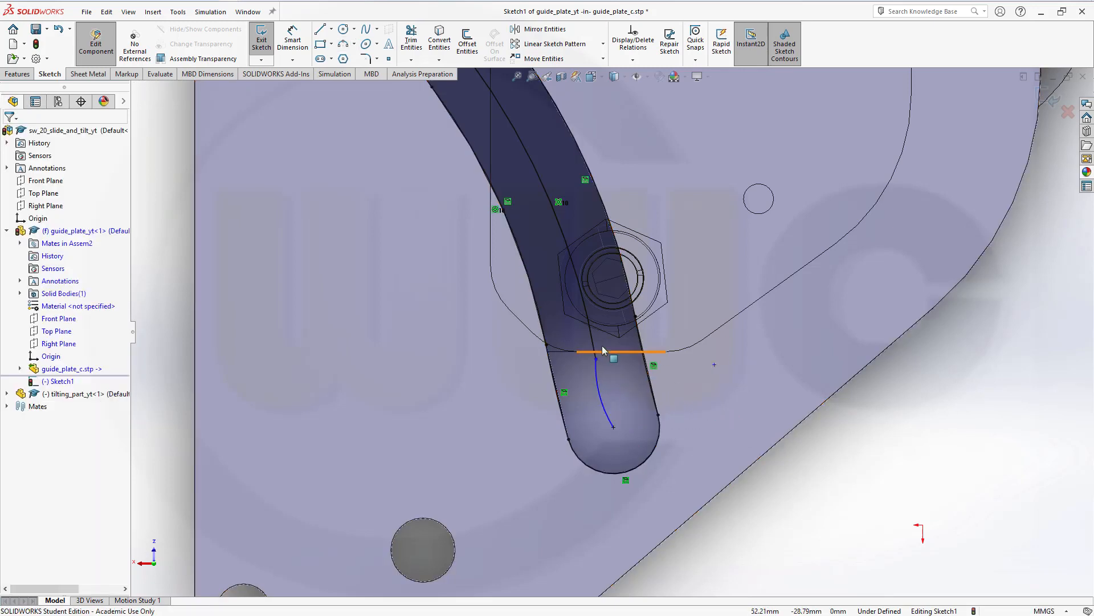
pyautogui.click(602, 388)
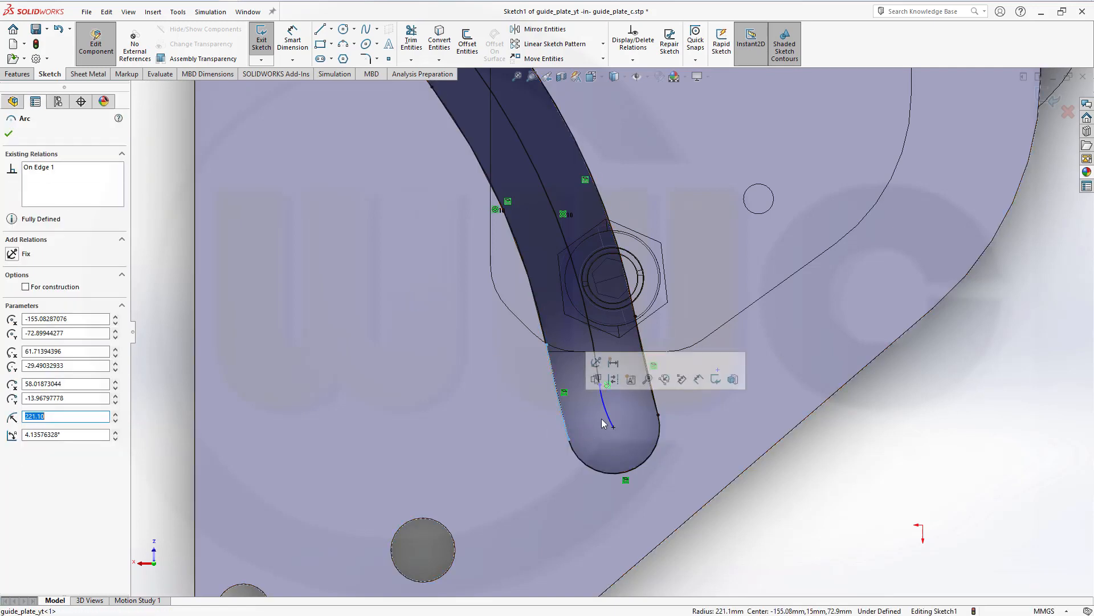
pyautogui.click(565, 407)
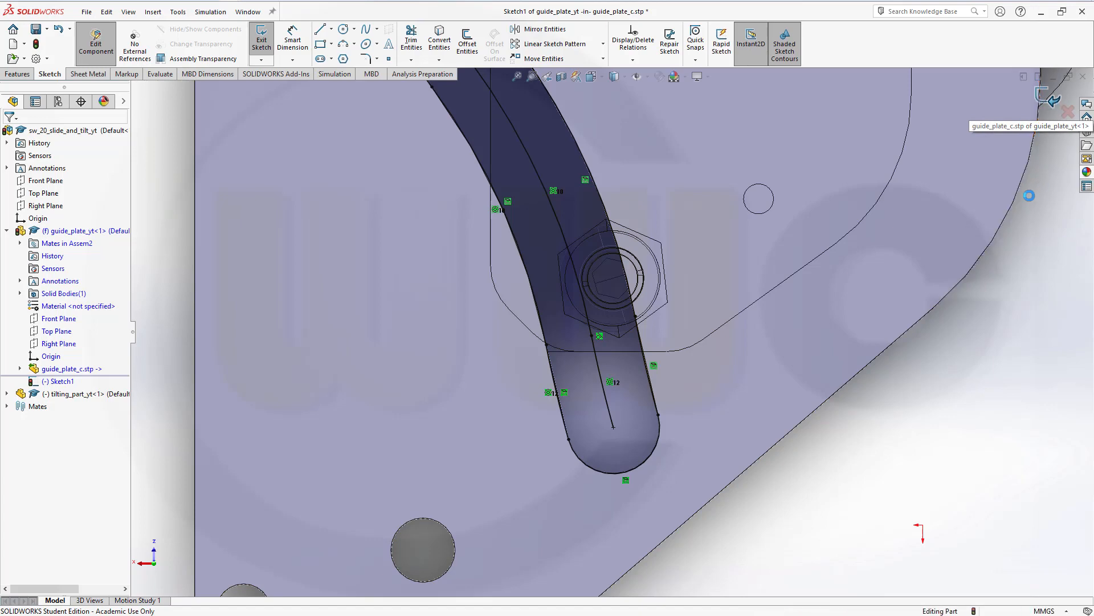
pyautogui.click(261, 38)
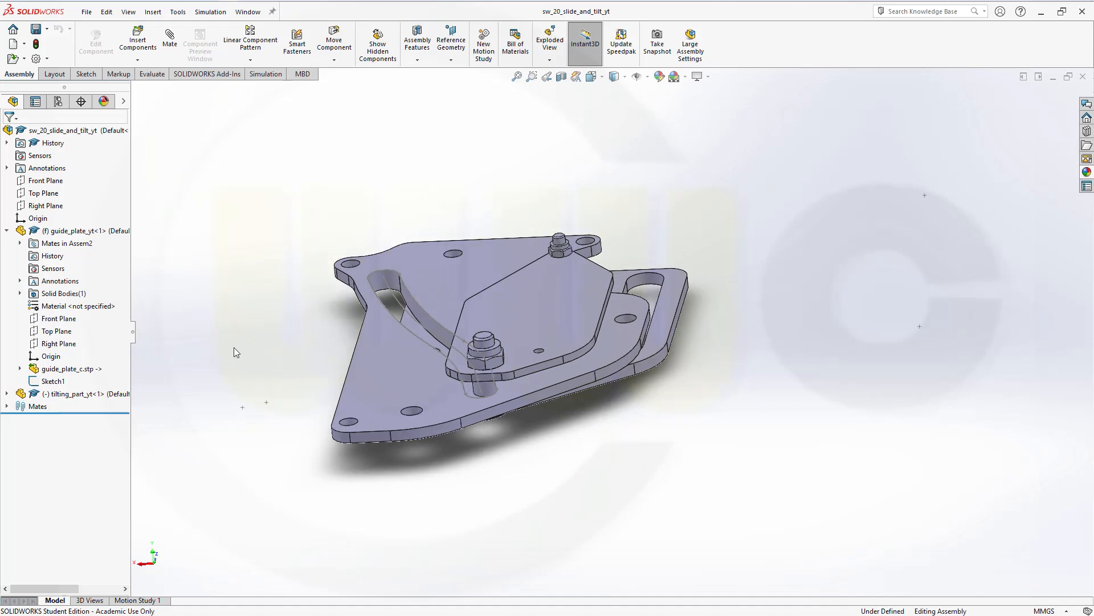
# Zoom in on the slot and nut and pick tilting_part_yt in the FeatureManager tree
pyautogui.scroll(3)
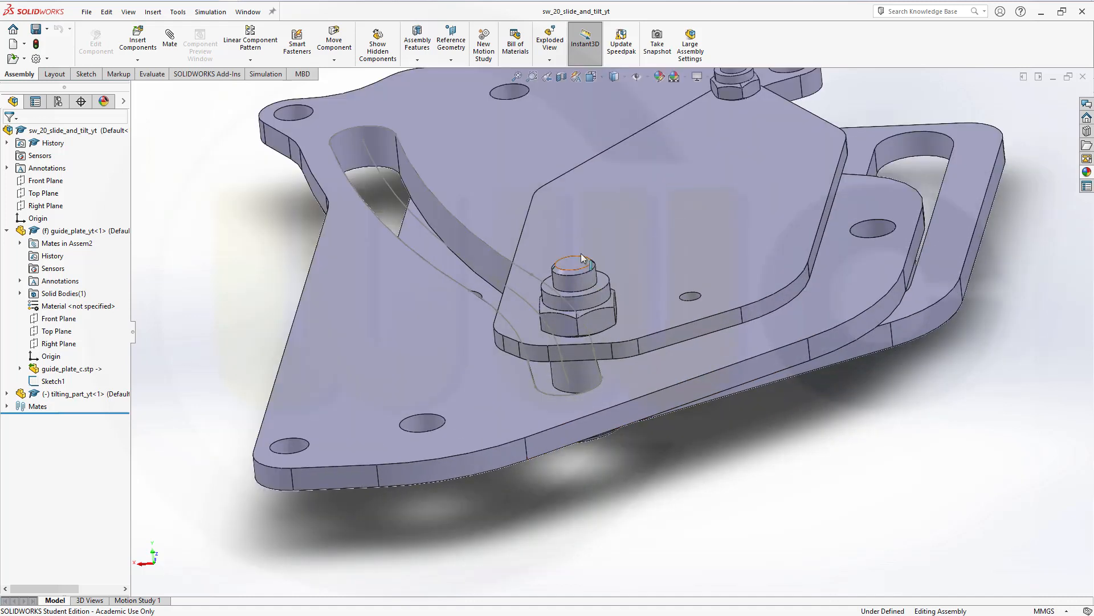
pyautogui.moveTo(771, 460)
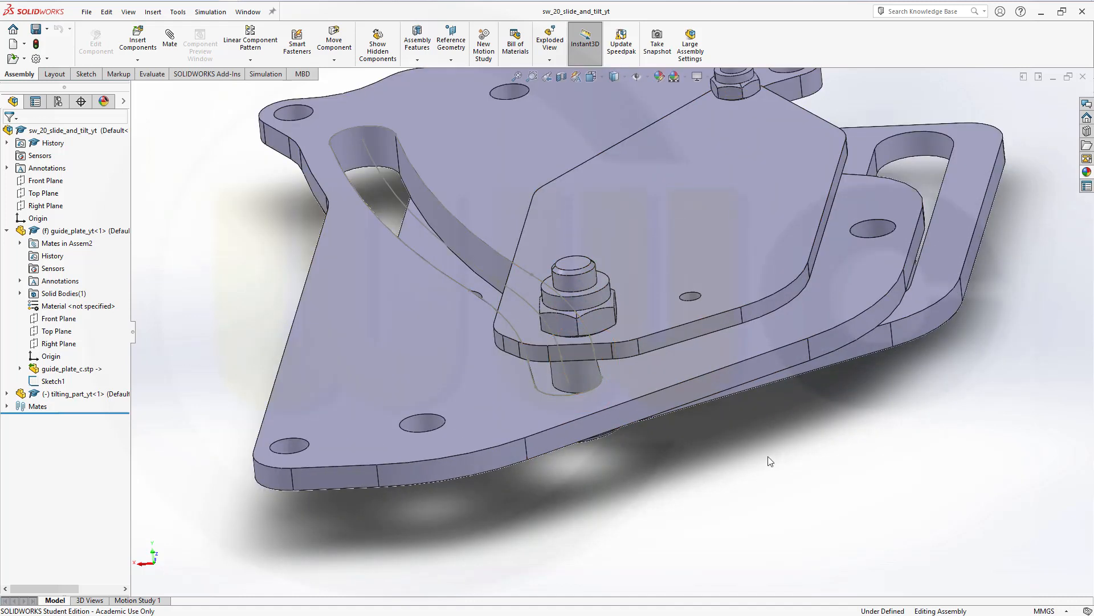
pyautogui.moveTo(792, 442)
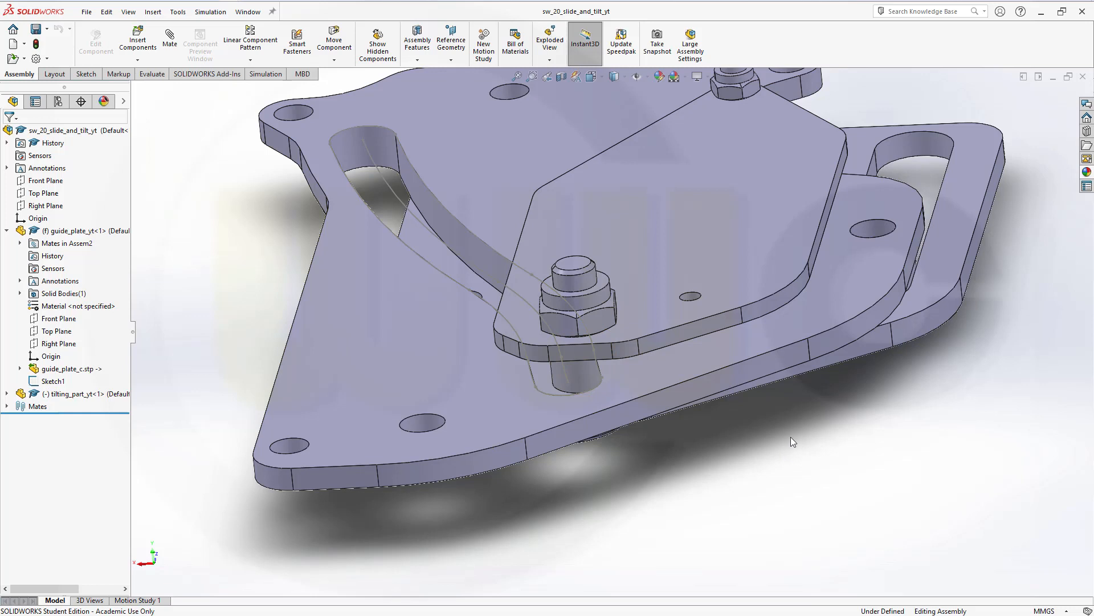
pyautogui.moveTo(720, 466)
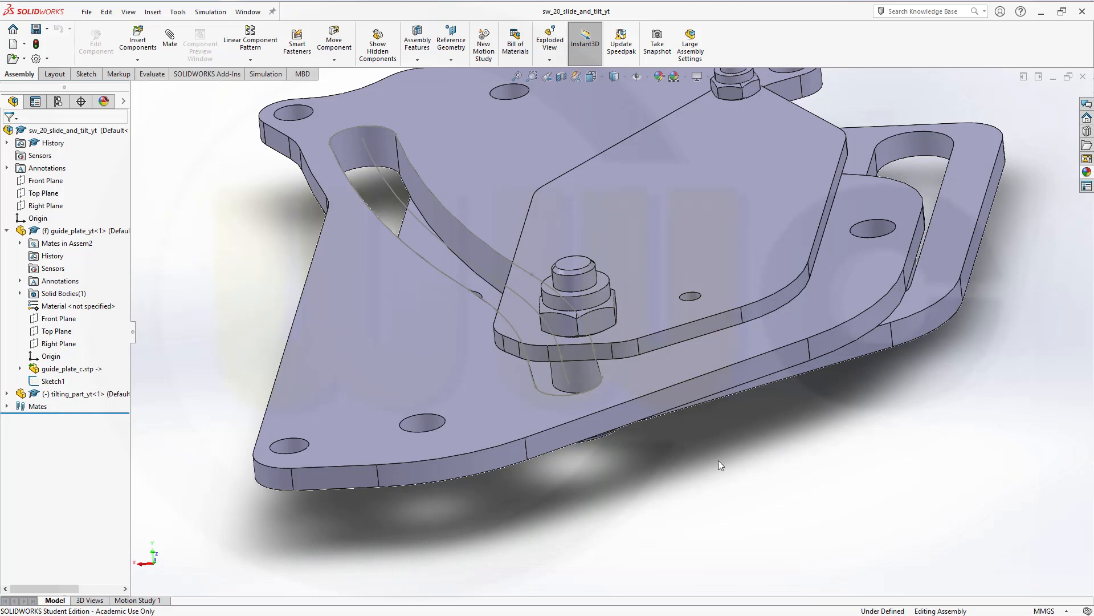
pyautogui.moveTo(415, 343)
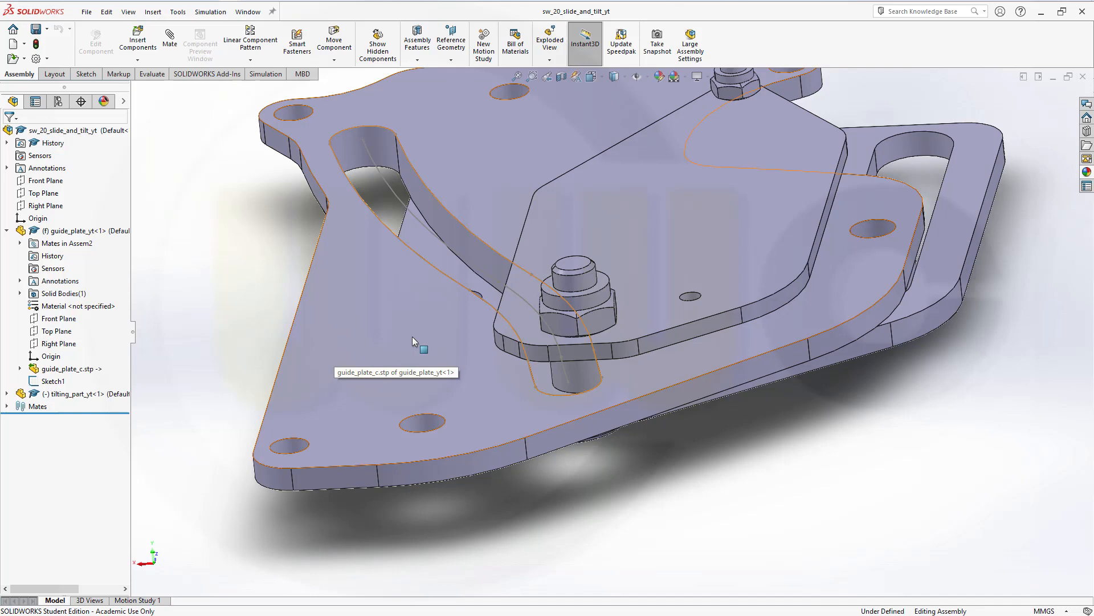
pyautogui.moveTo(513, 178)
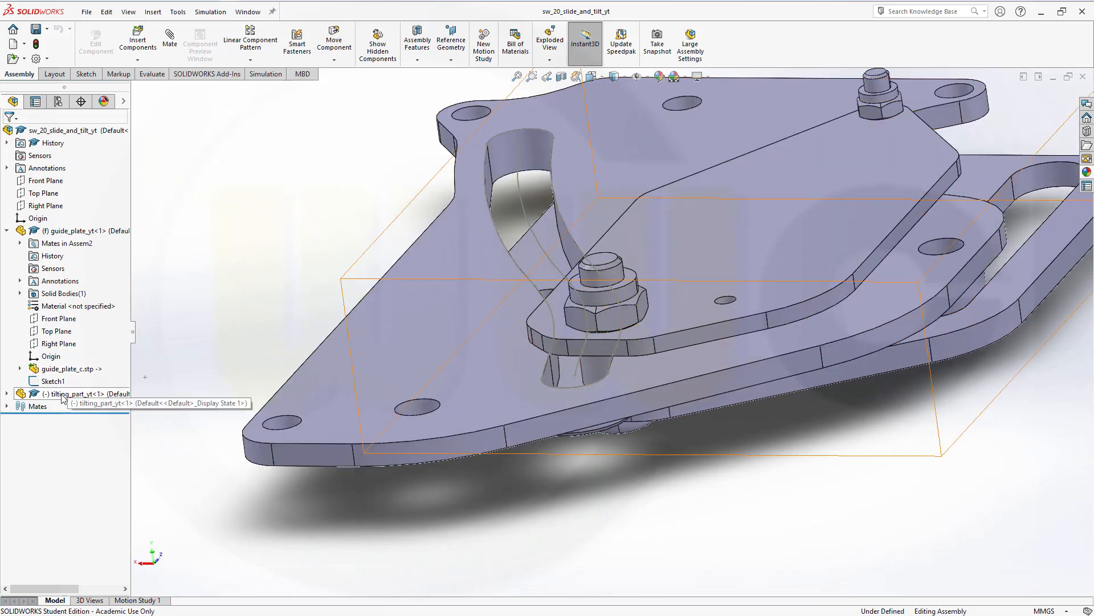
pyautogui.click(76, 394)
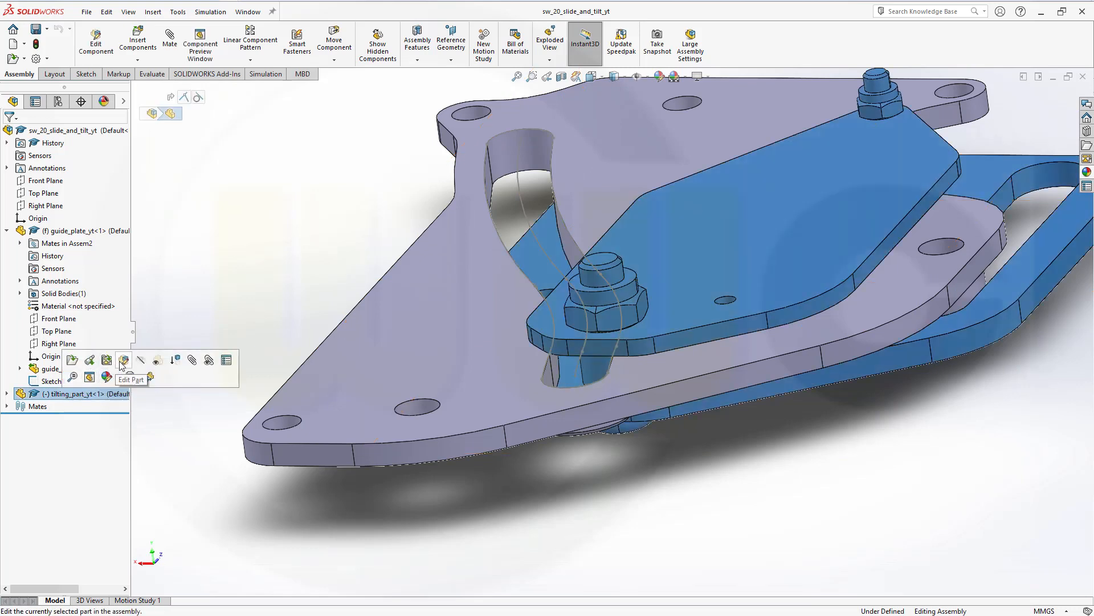
# Edit tilting_part_yt's Sketch1 in place and queue nut edges for Convert Entities
pyautogui.click(123, 359)
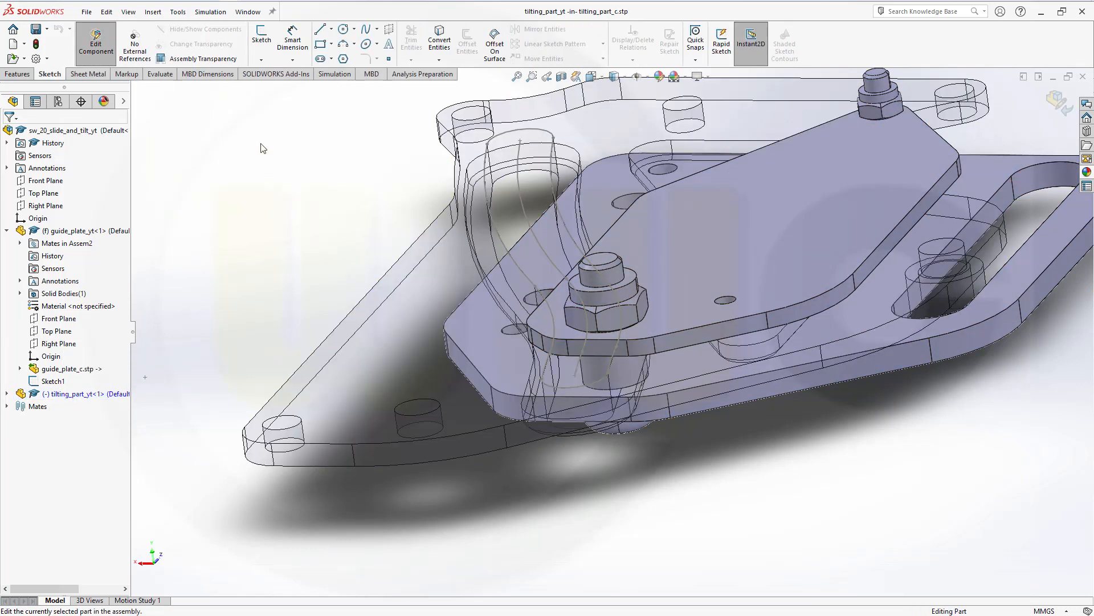
pyautogui.click(261, 36)
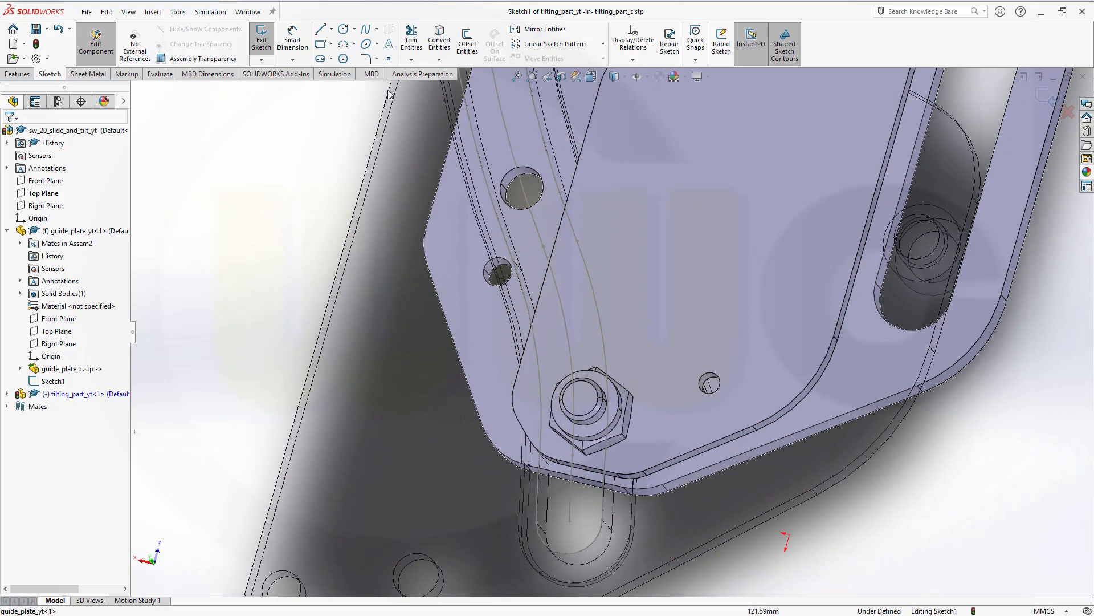
pyautogui.click(439, 40)
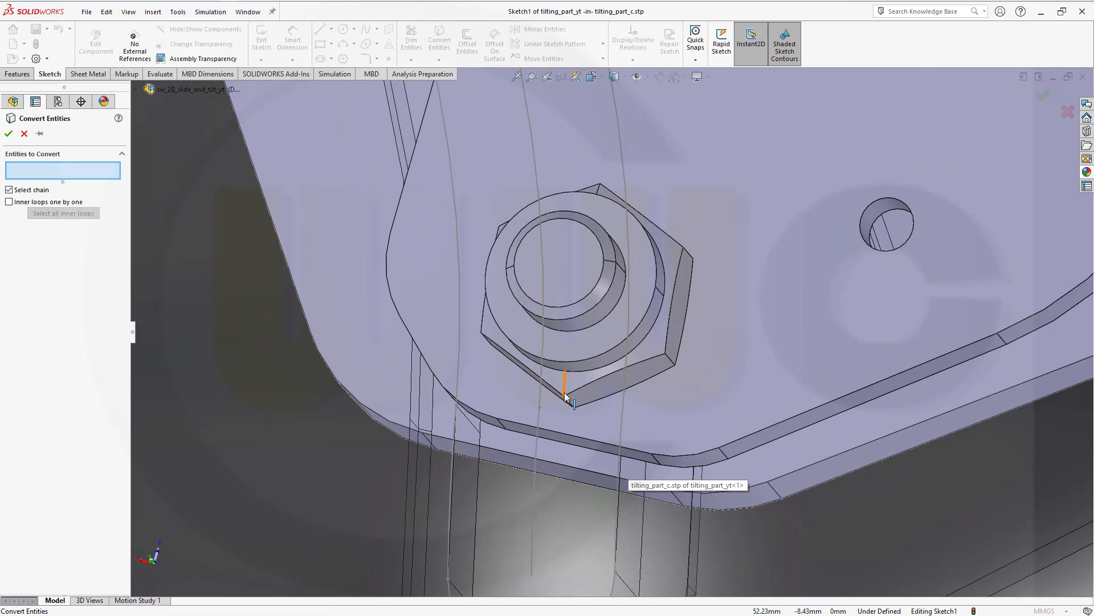
pyautogui.click(565, 377)
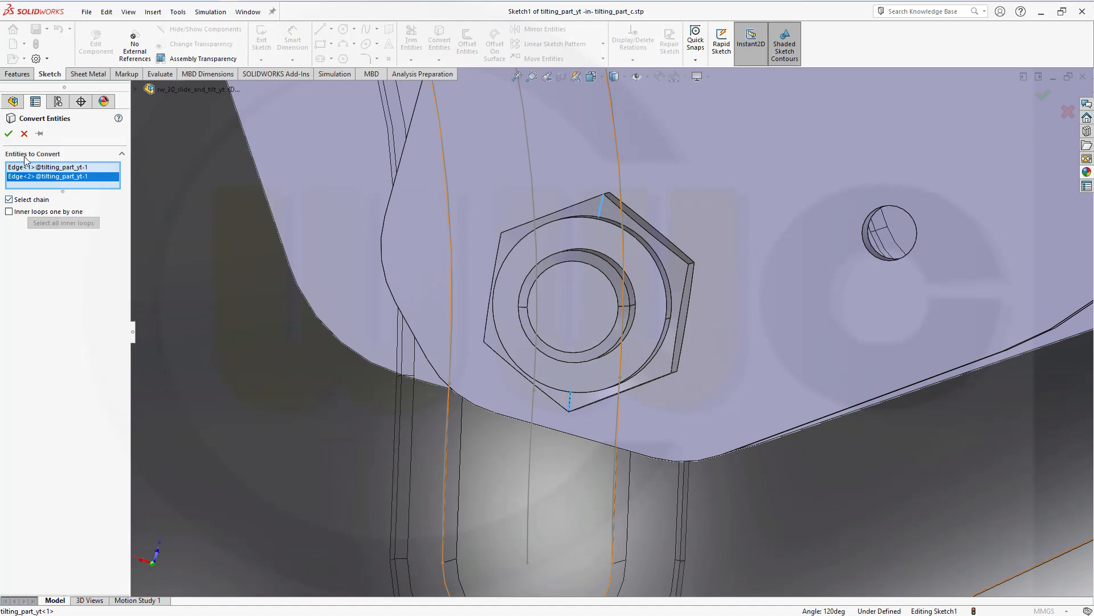
# Convert the nut edges and make the corner-to-corner line across the nut construction geometry
pyautogui.click(8, 133)
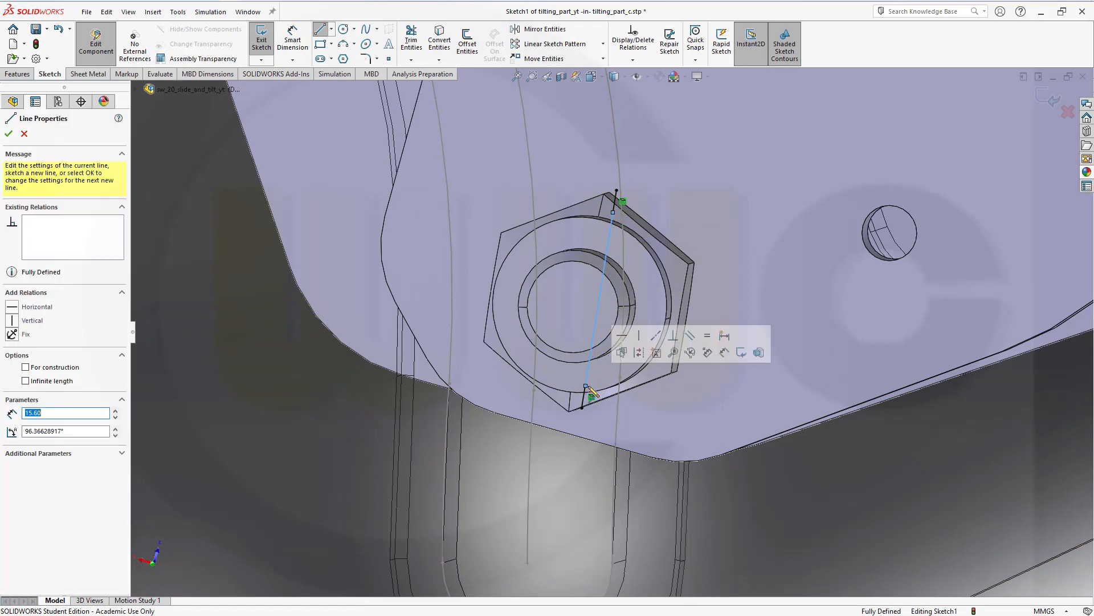
pyautogui.click(8, 134)
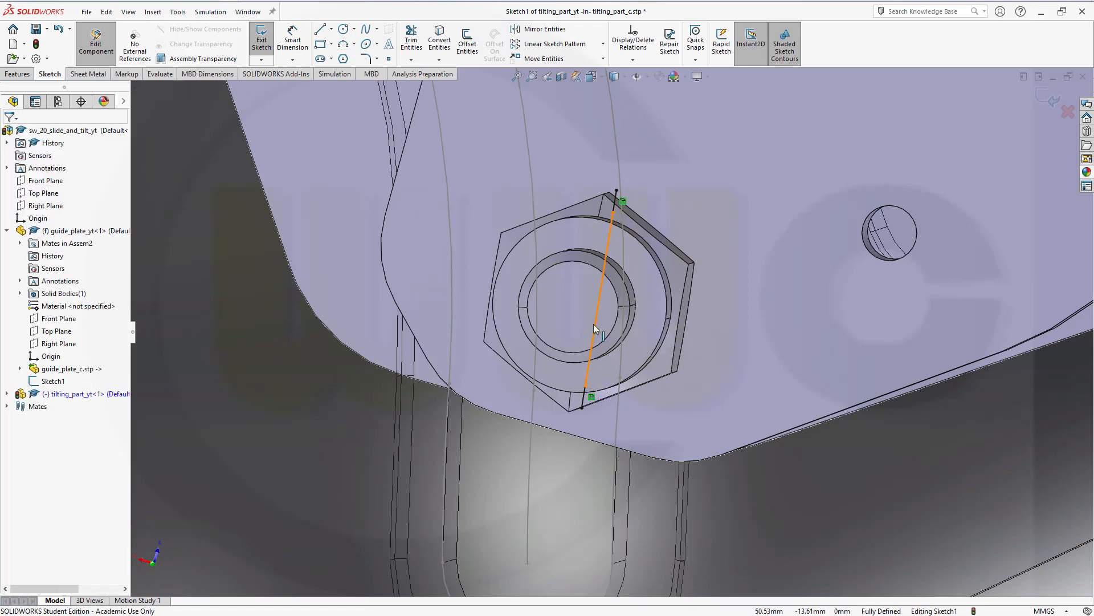
pyautogui.click(607, 293)
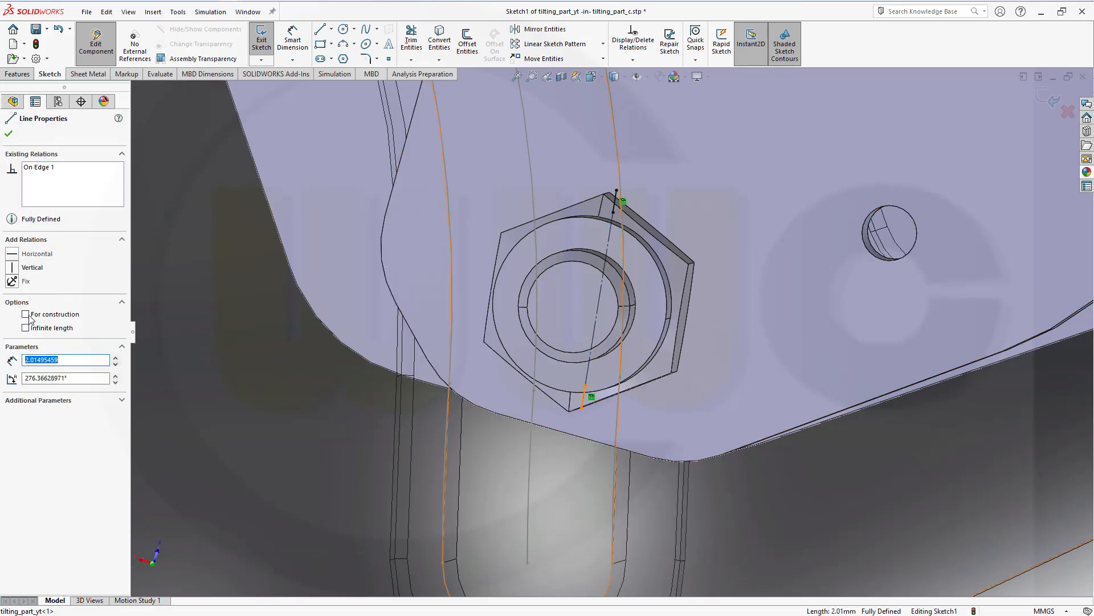
pyautogui.click(27, 313)
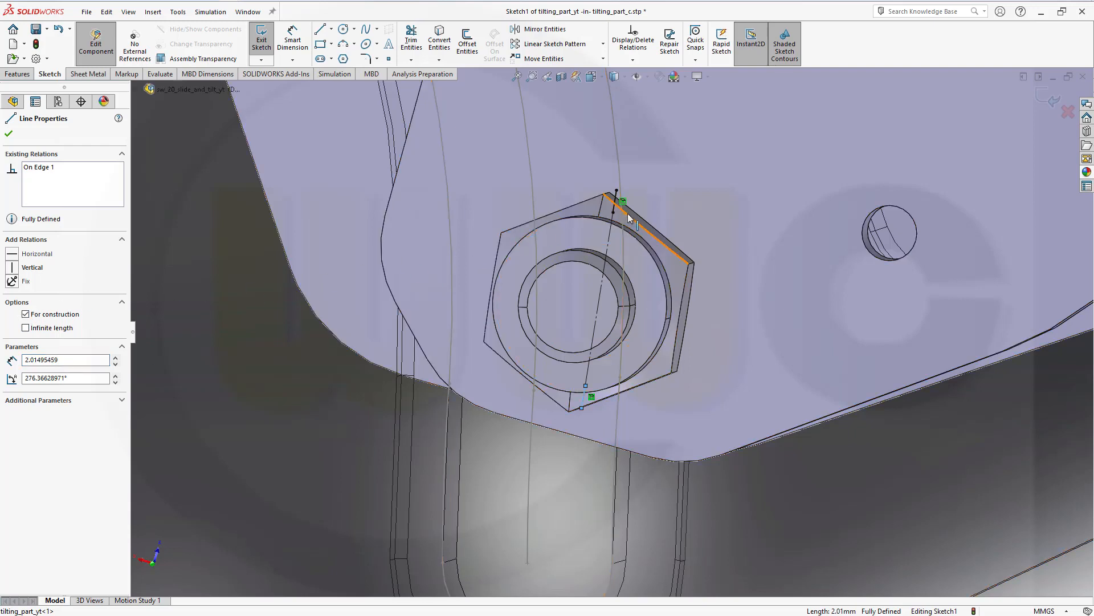
pyautogui.click(615, 206)
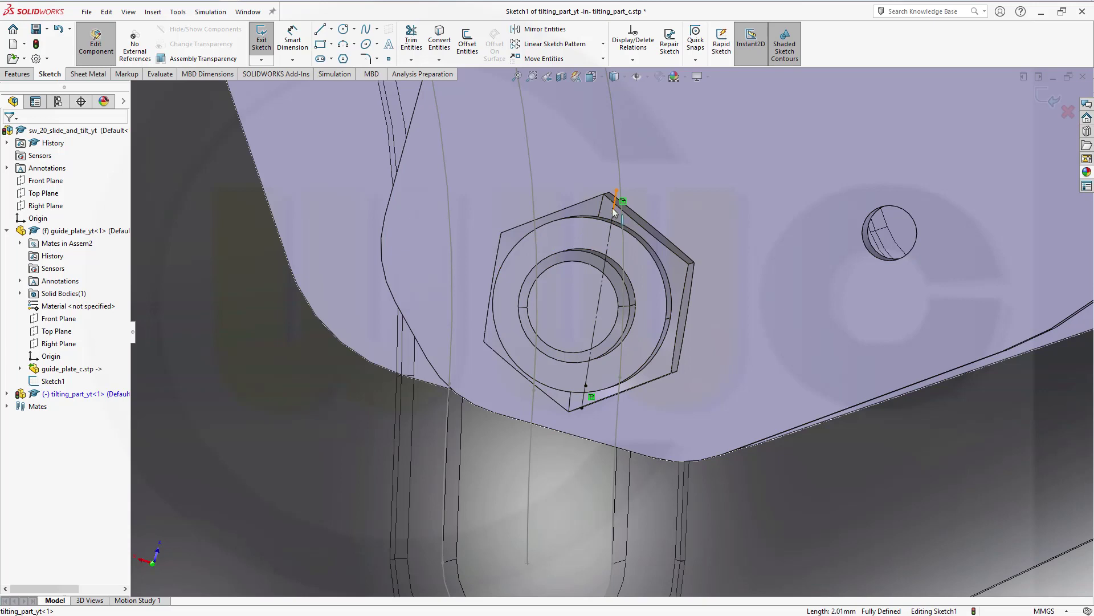
# Place a point at the construction line's midpoint and return to the assembly
pyautogui.click(615, 210)
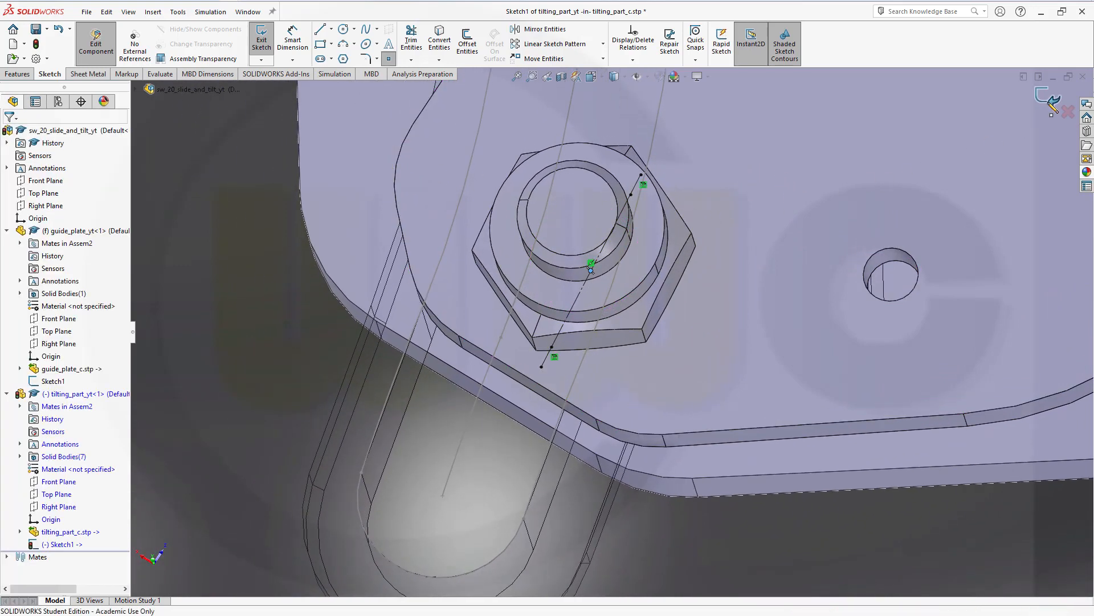
pyautogui.click(261, 40)
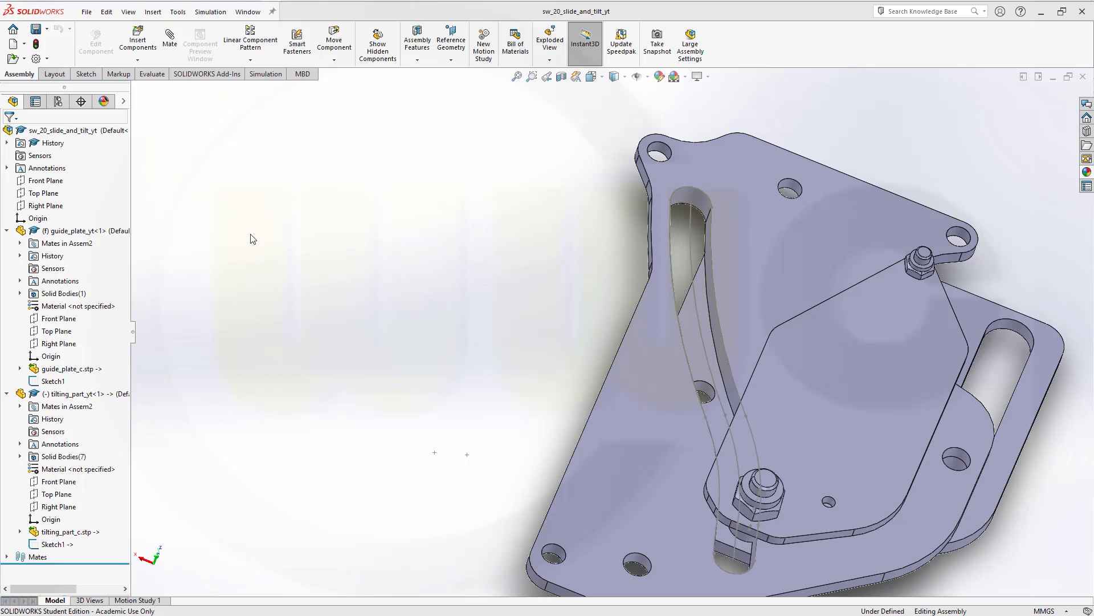
pyautogui.moveTo(169, 39)
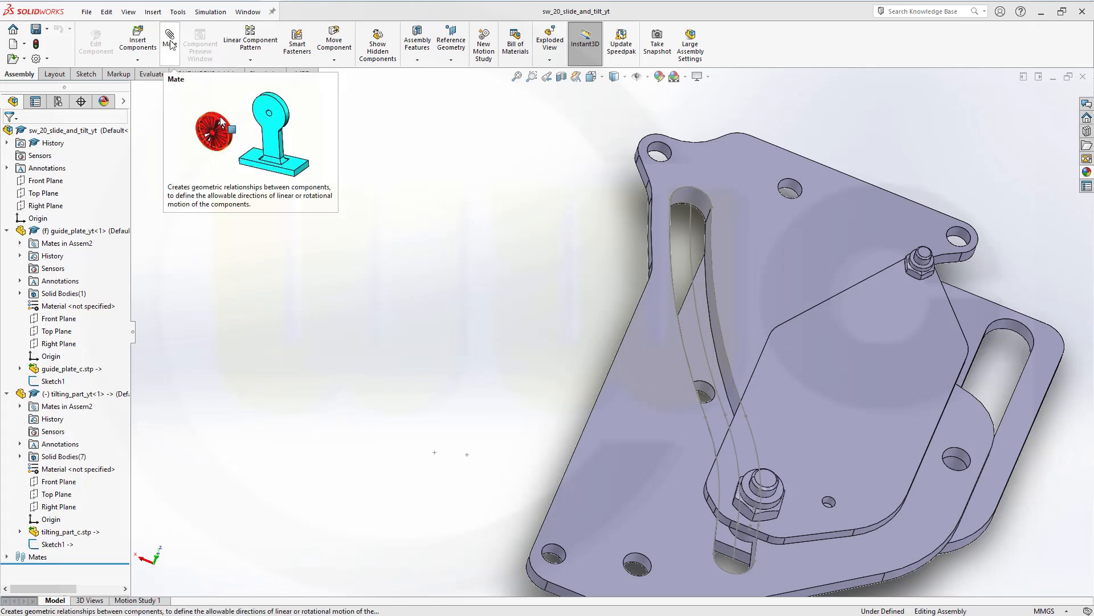
# Create PathMate1 between the tilting part's sketch point and the open-loop arc path along the slot
pyautogui.click(168, 39)
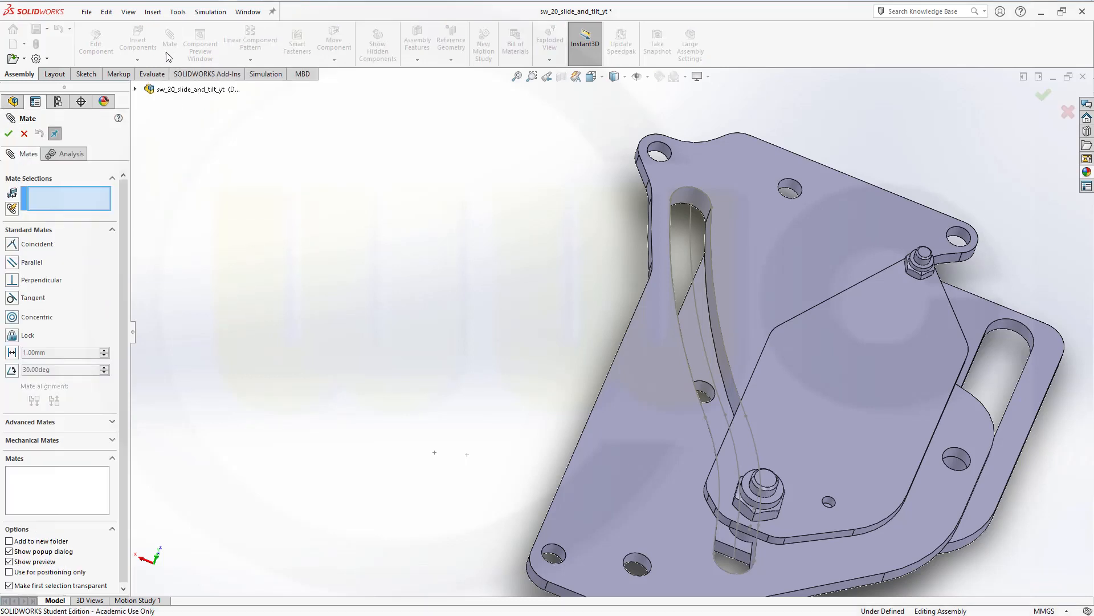
pyautogui.moveTo(96, 354)
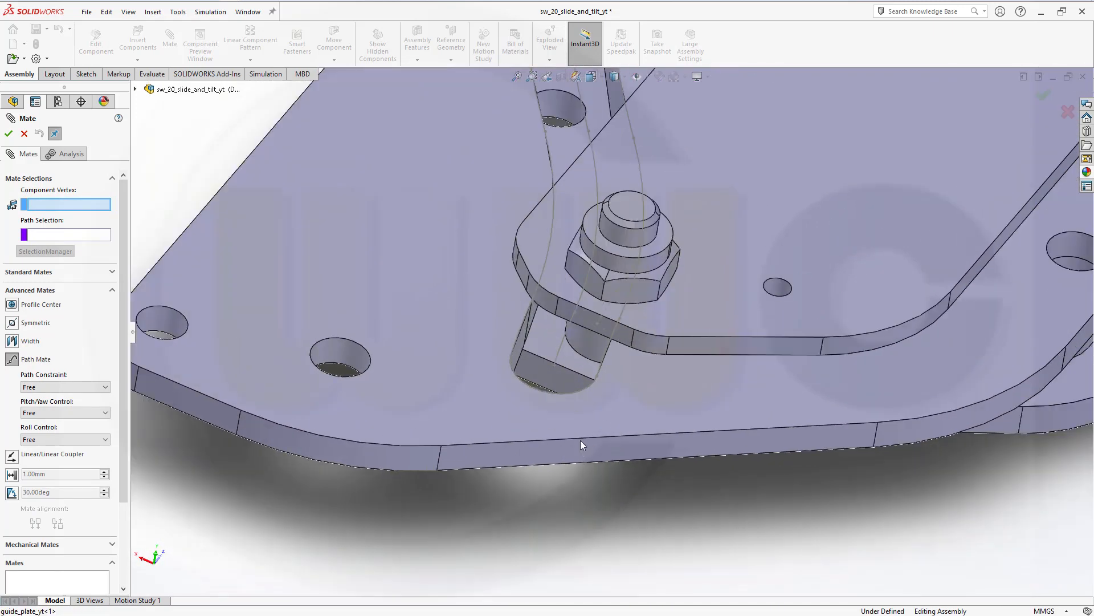
pyautogui.scroll(3)
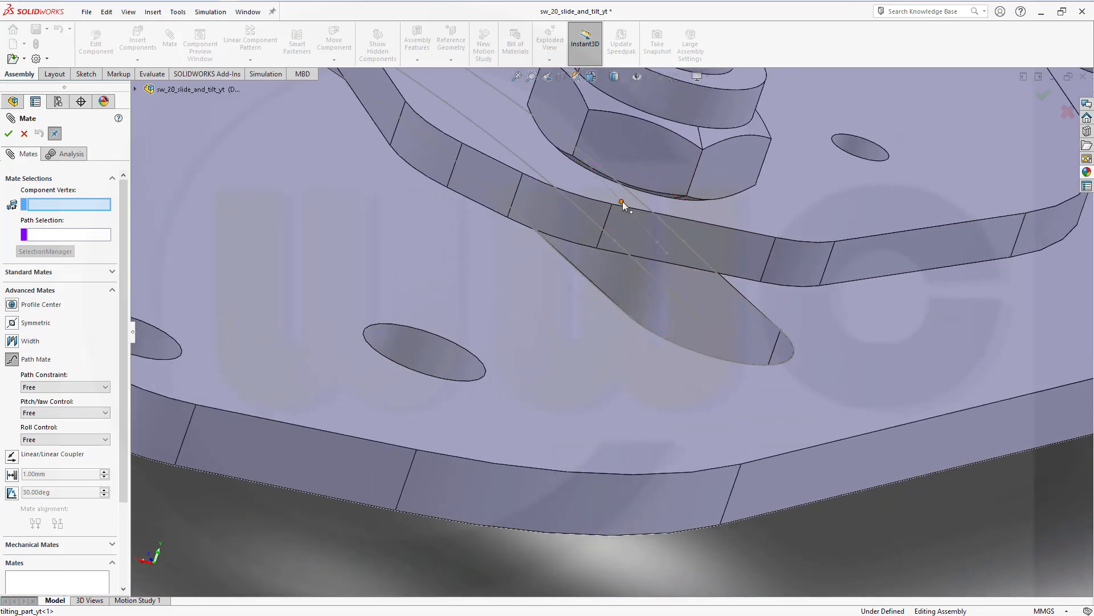
pyautogui.click(622, 202)
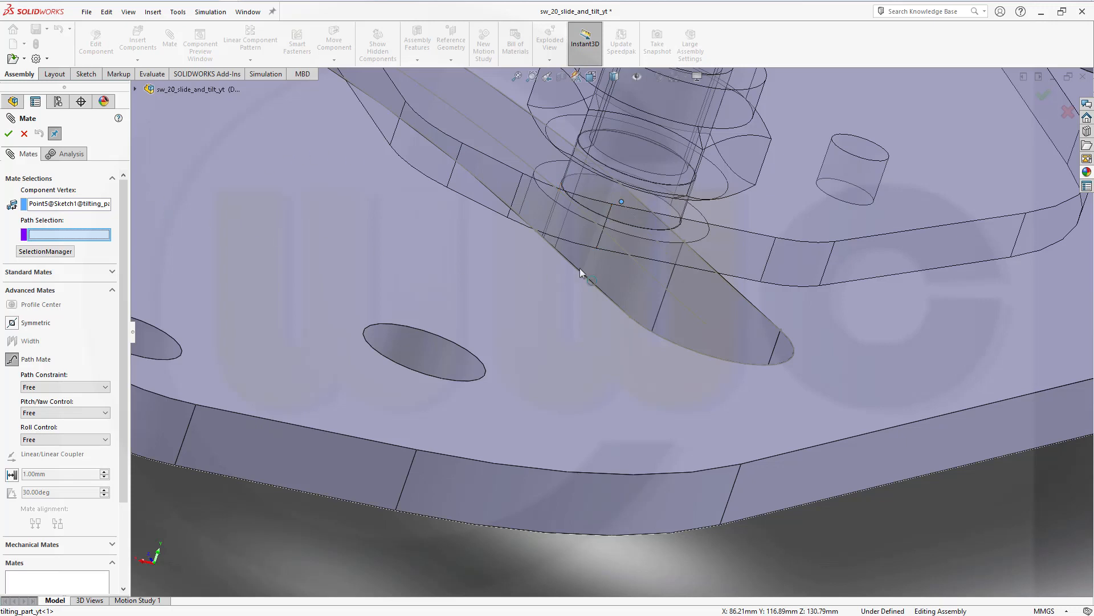
pyautogui.click(44, 251)
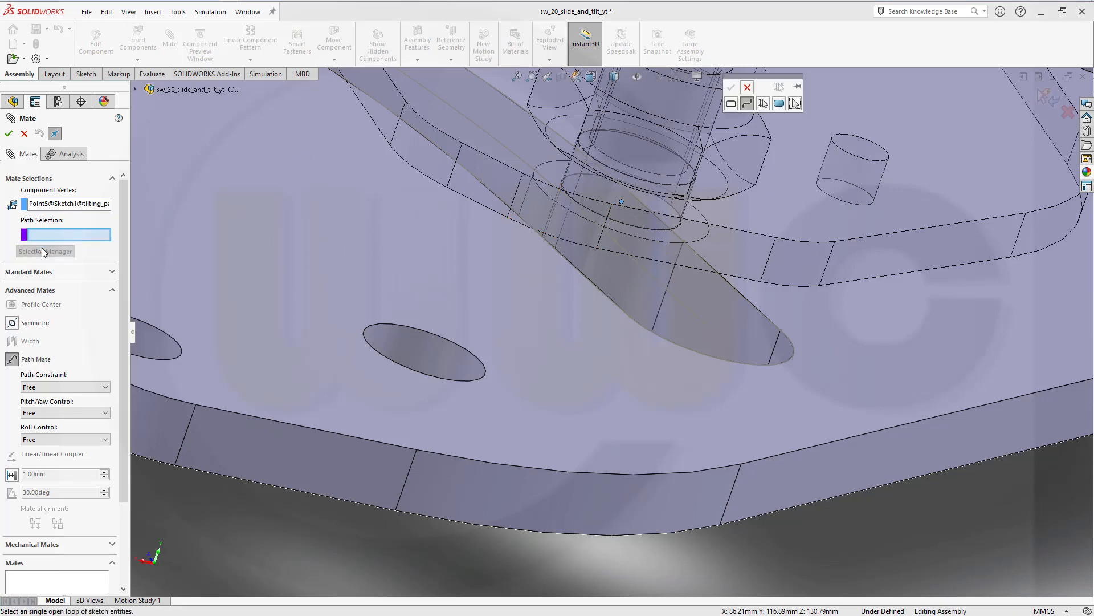
pyautogui.moveTo(670, 282)
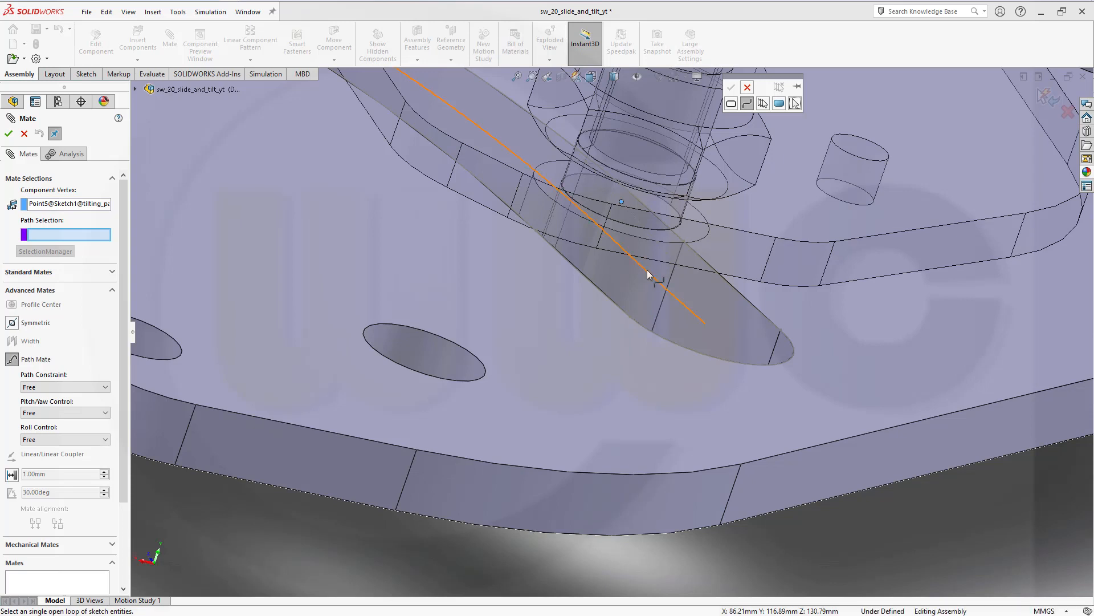
pyautogui.click(628, 266)
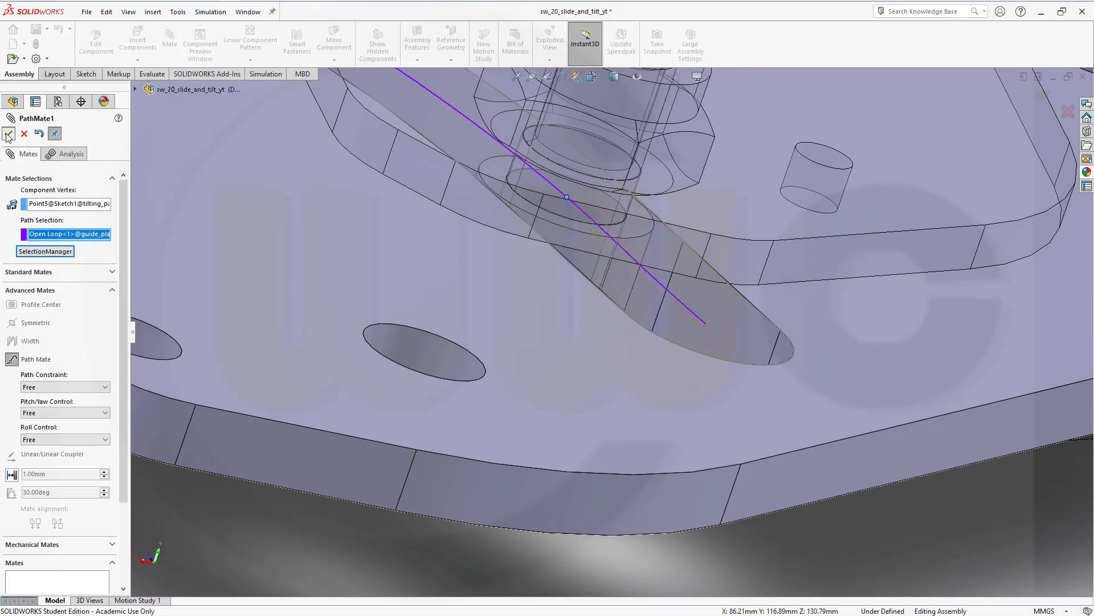
pyautogui.click(8, 134)
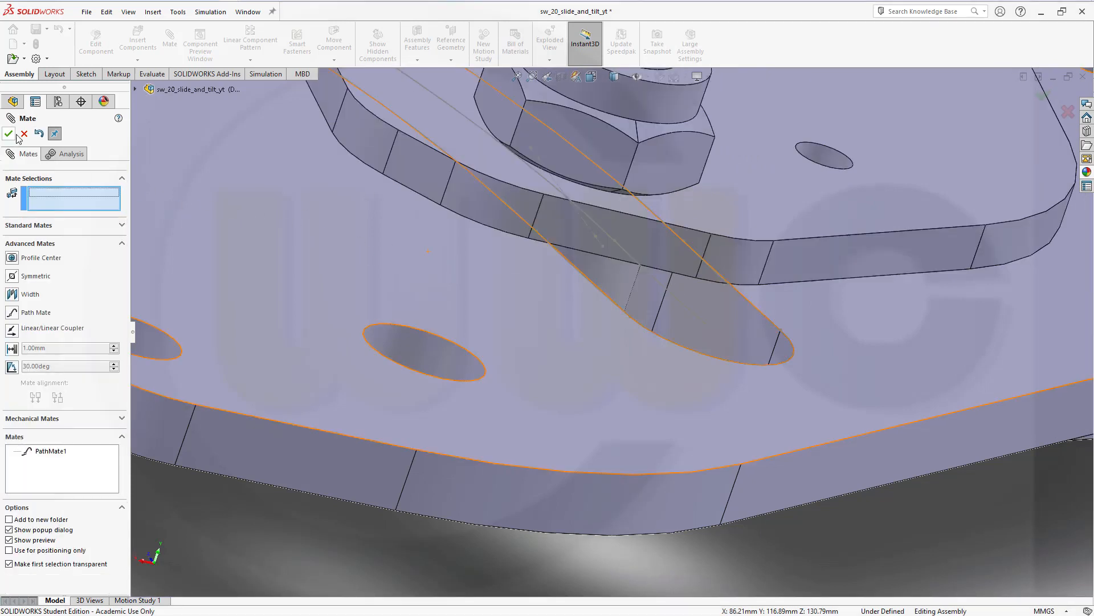
# Close the Mate PropertyManager, leaving the assembly shown with the path mate applied
pyautogui.click(8, 134)
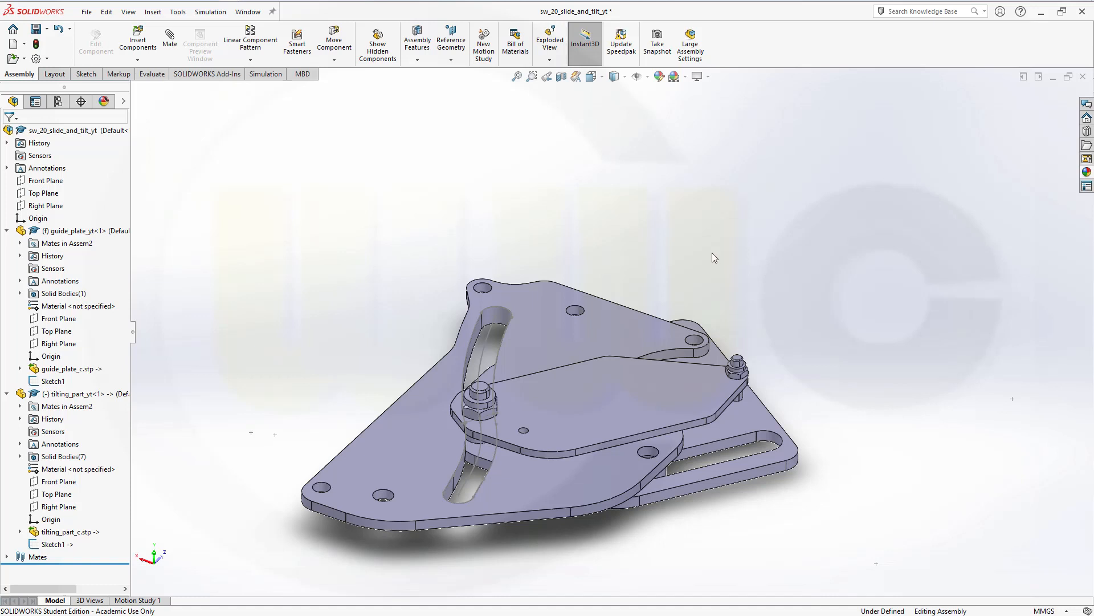
pyautogui.moveTo(718, 253)
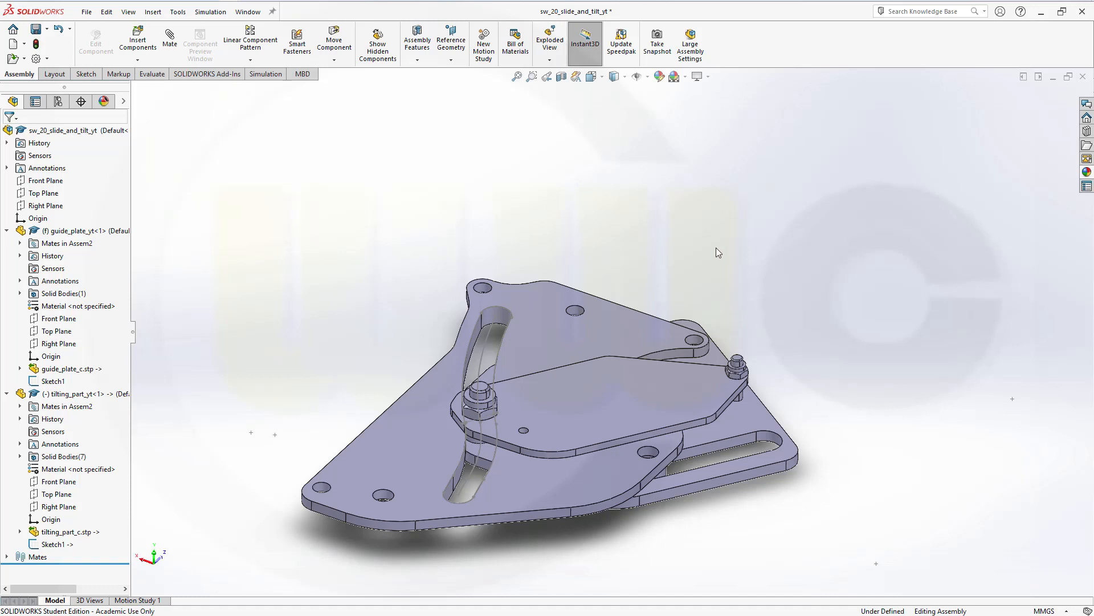
pyautogui.moveTo(721, 249)
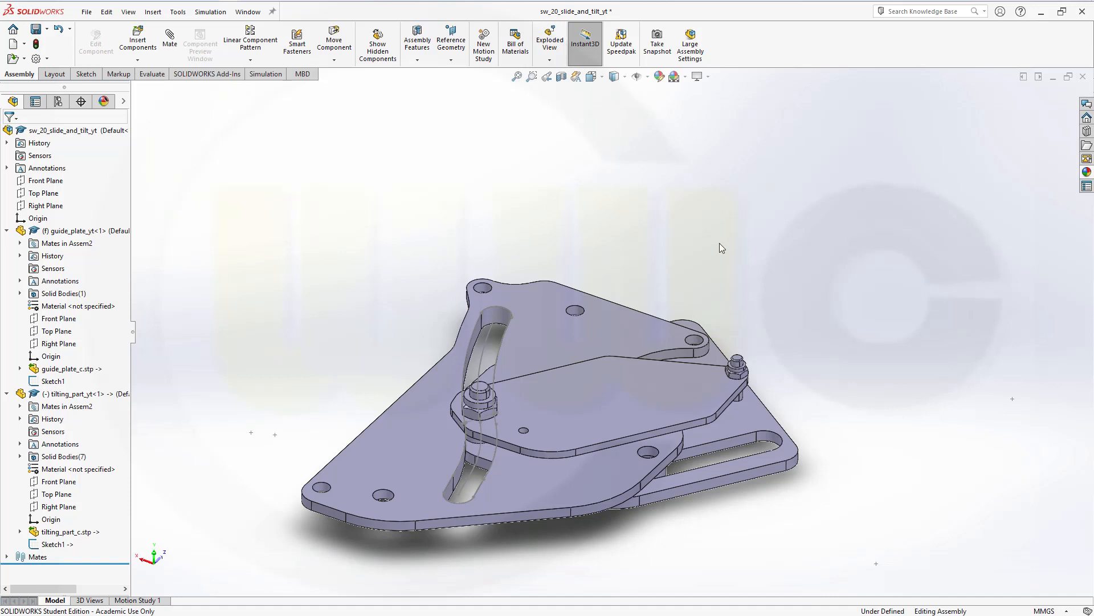